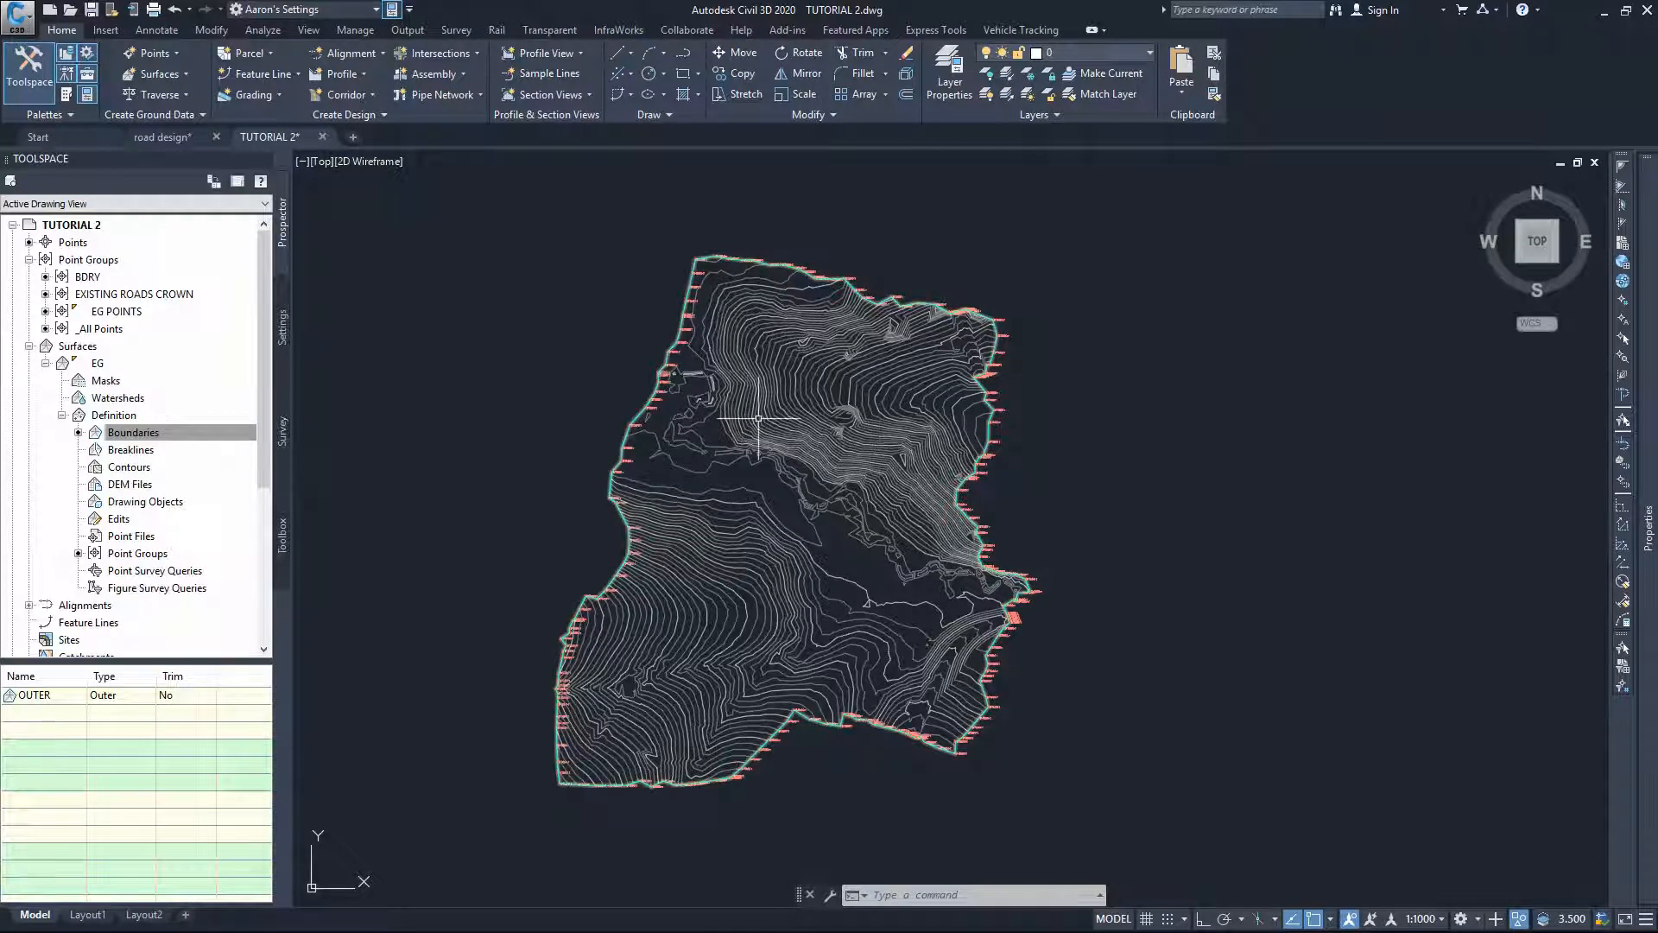
pyautogui.moveTo(763, 415)
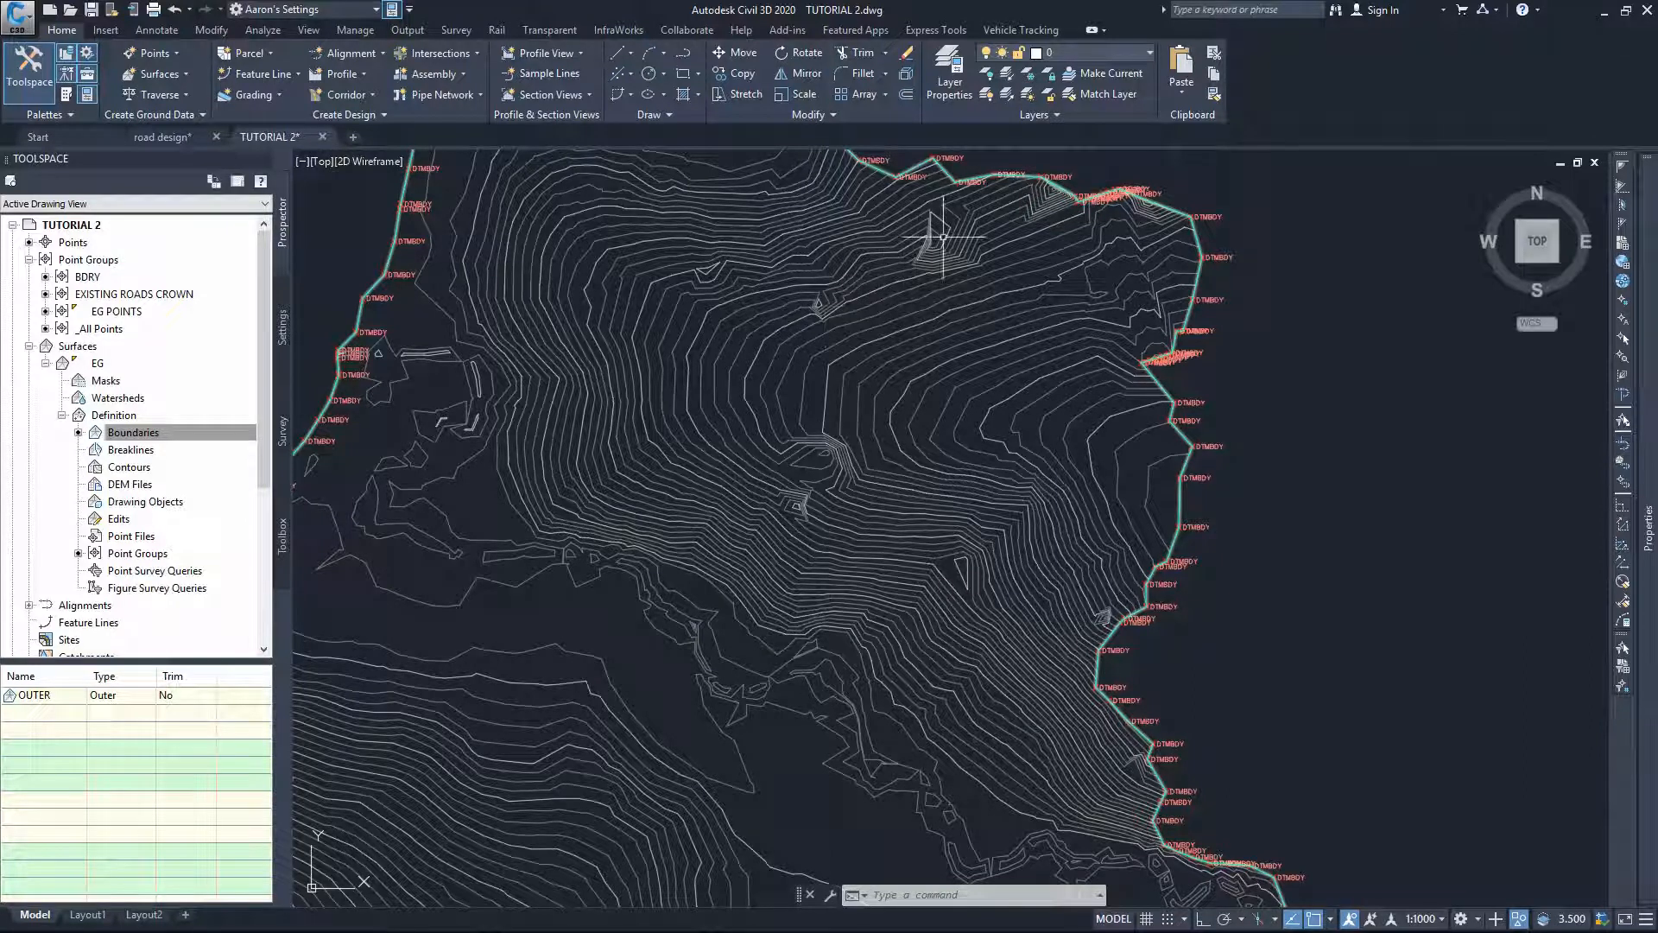
pyautogui.moveTo(840, 560)
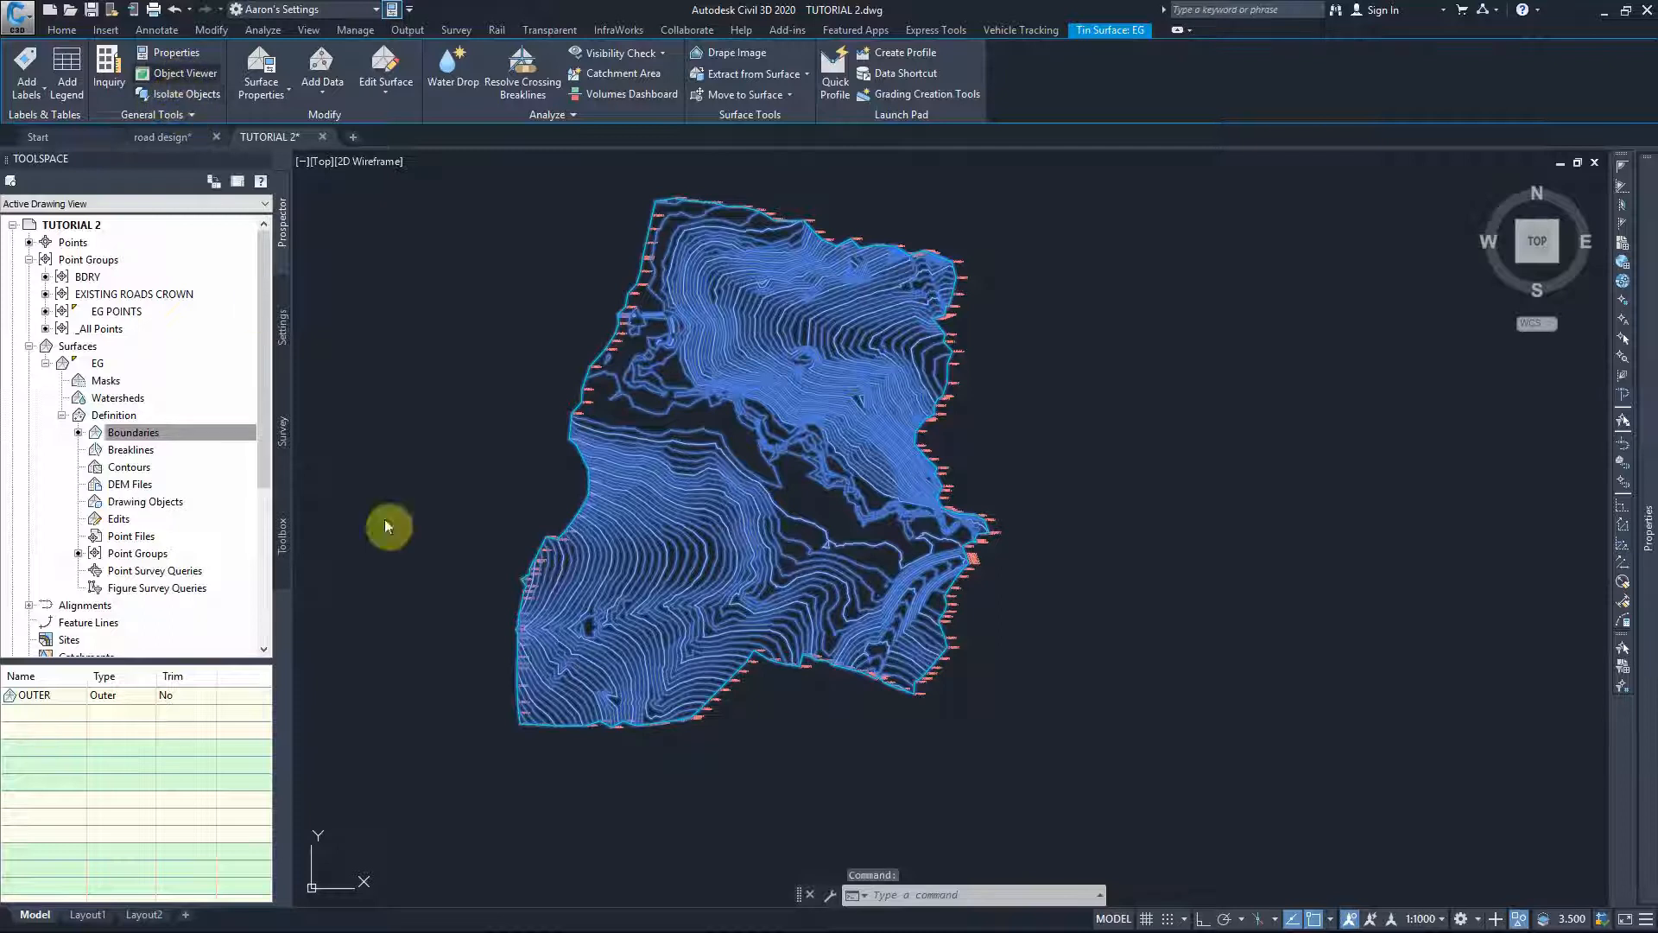
pyautogui.click(179, 68)
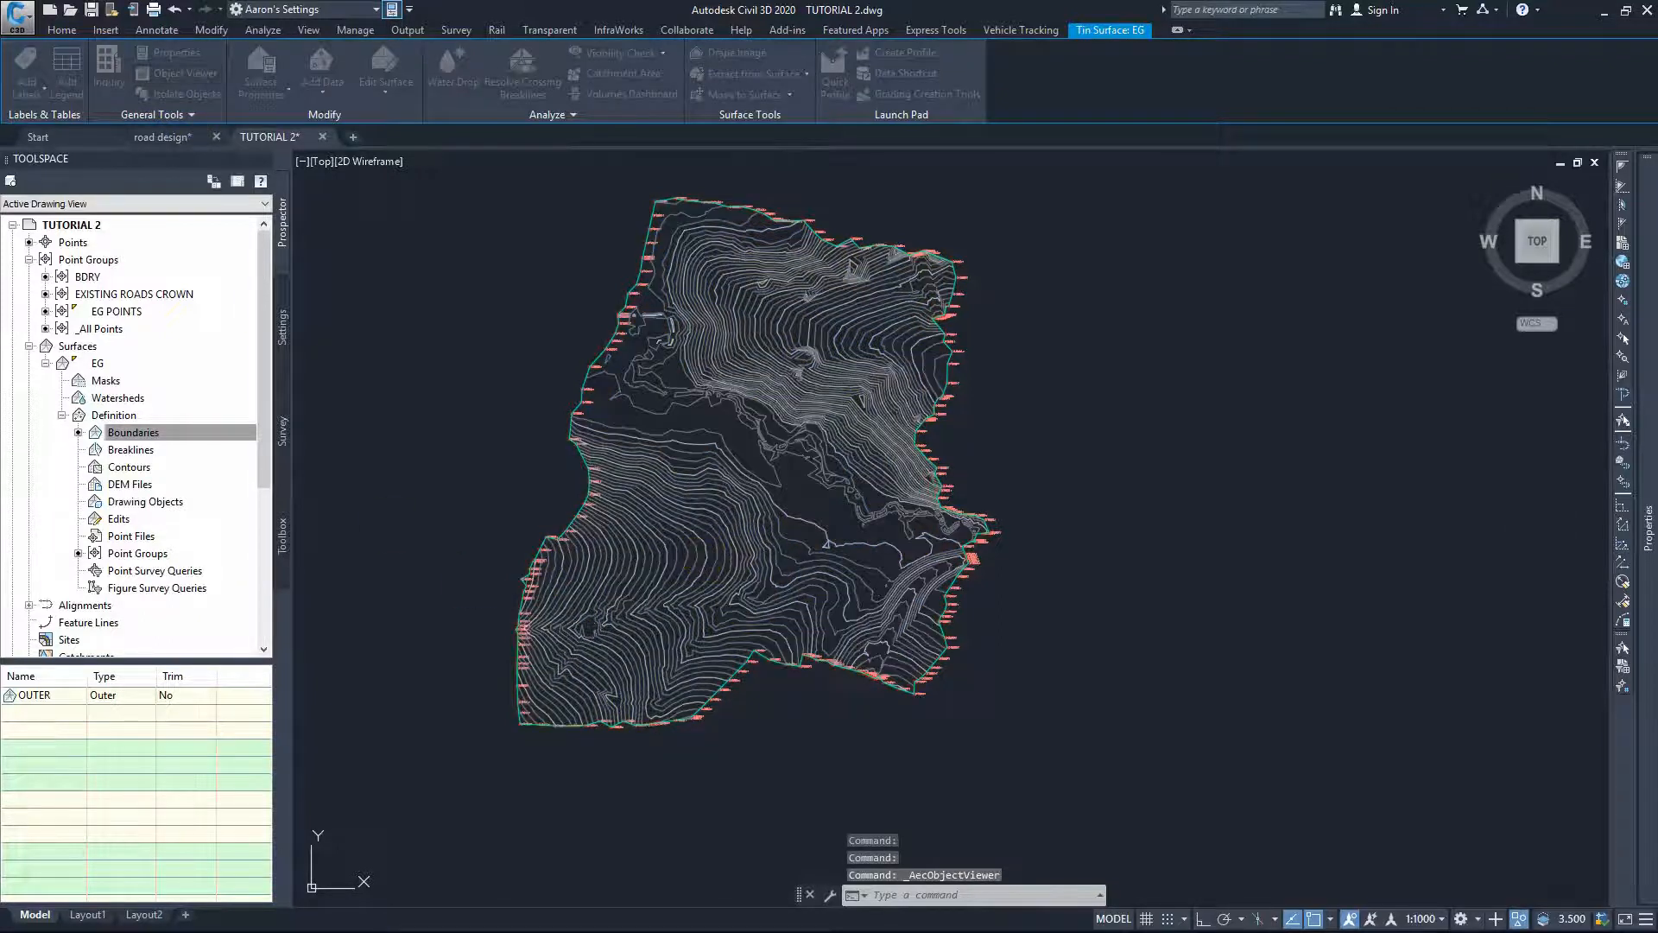
pyautogui.click(185, 73)
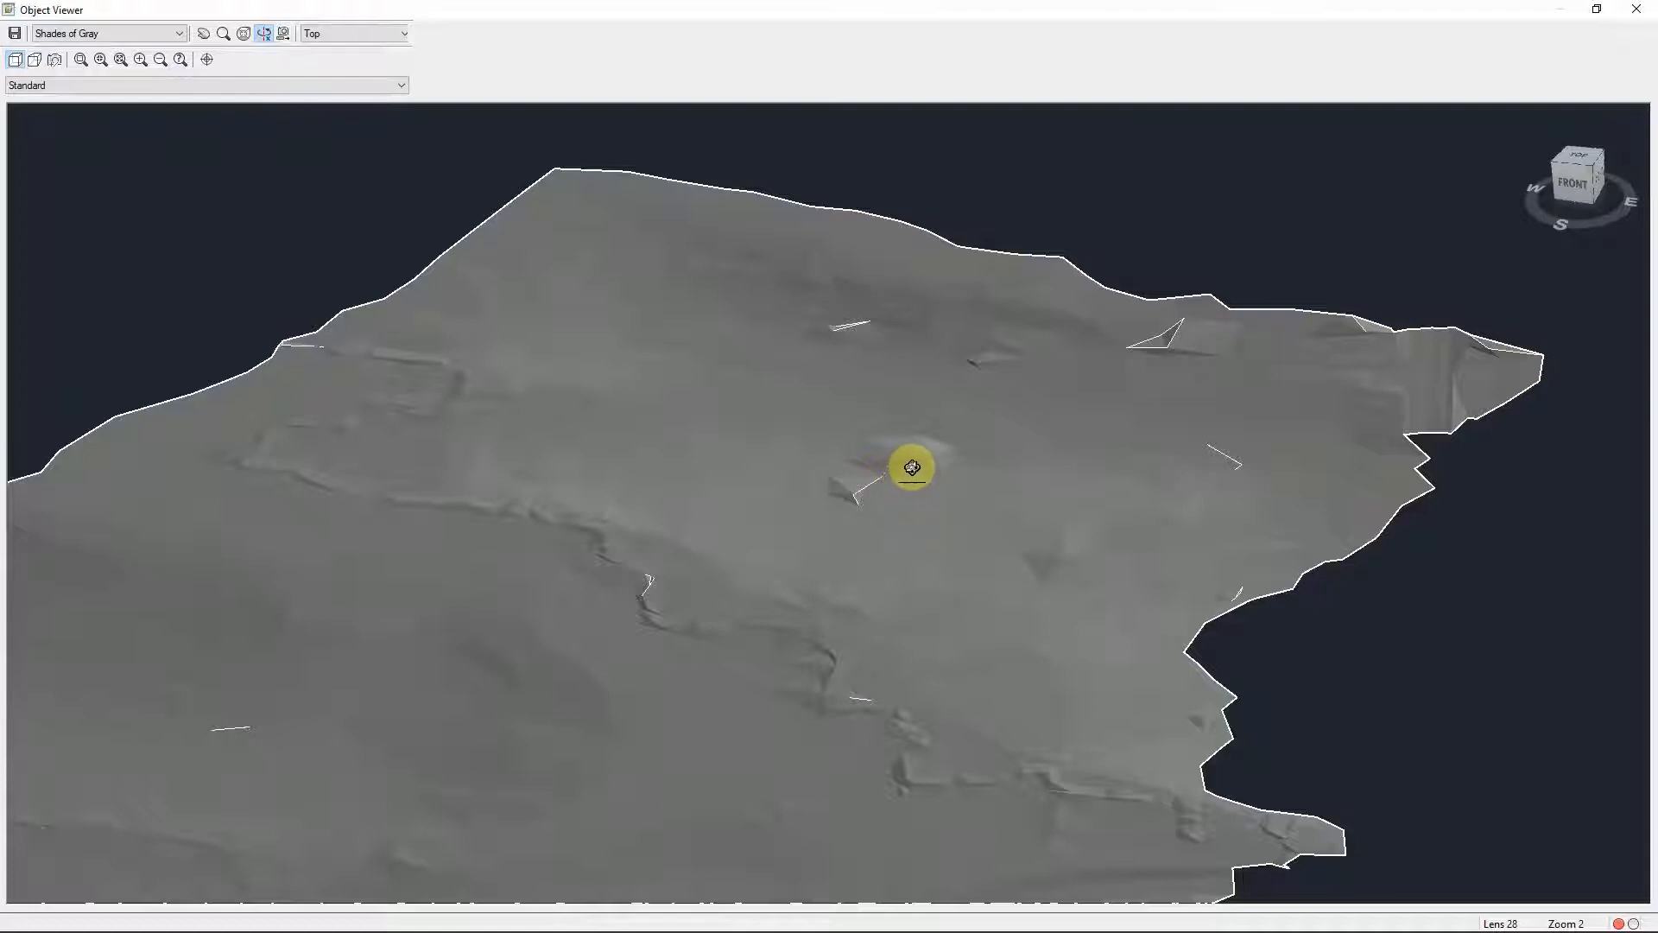
pyautogui.moveTo(947, 450)
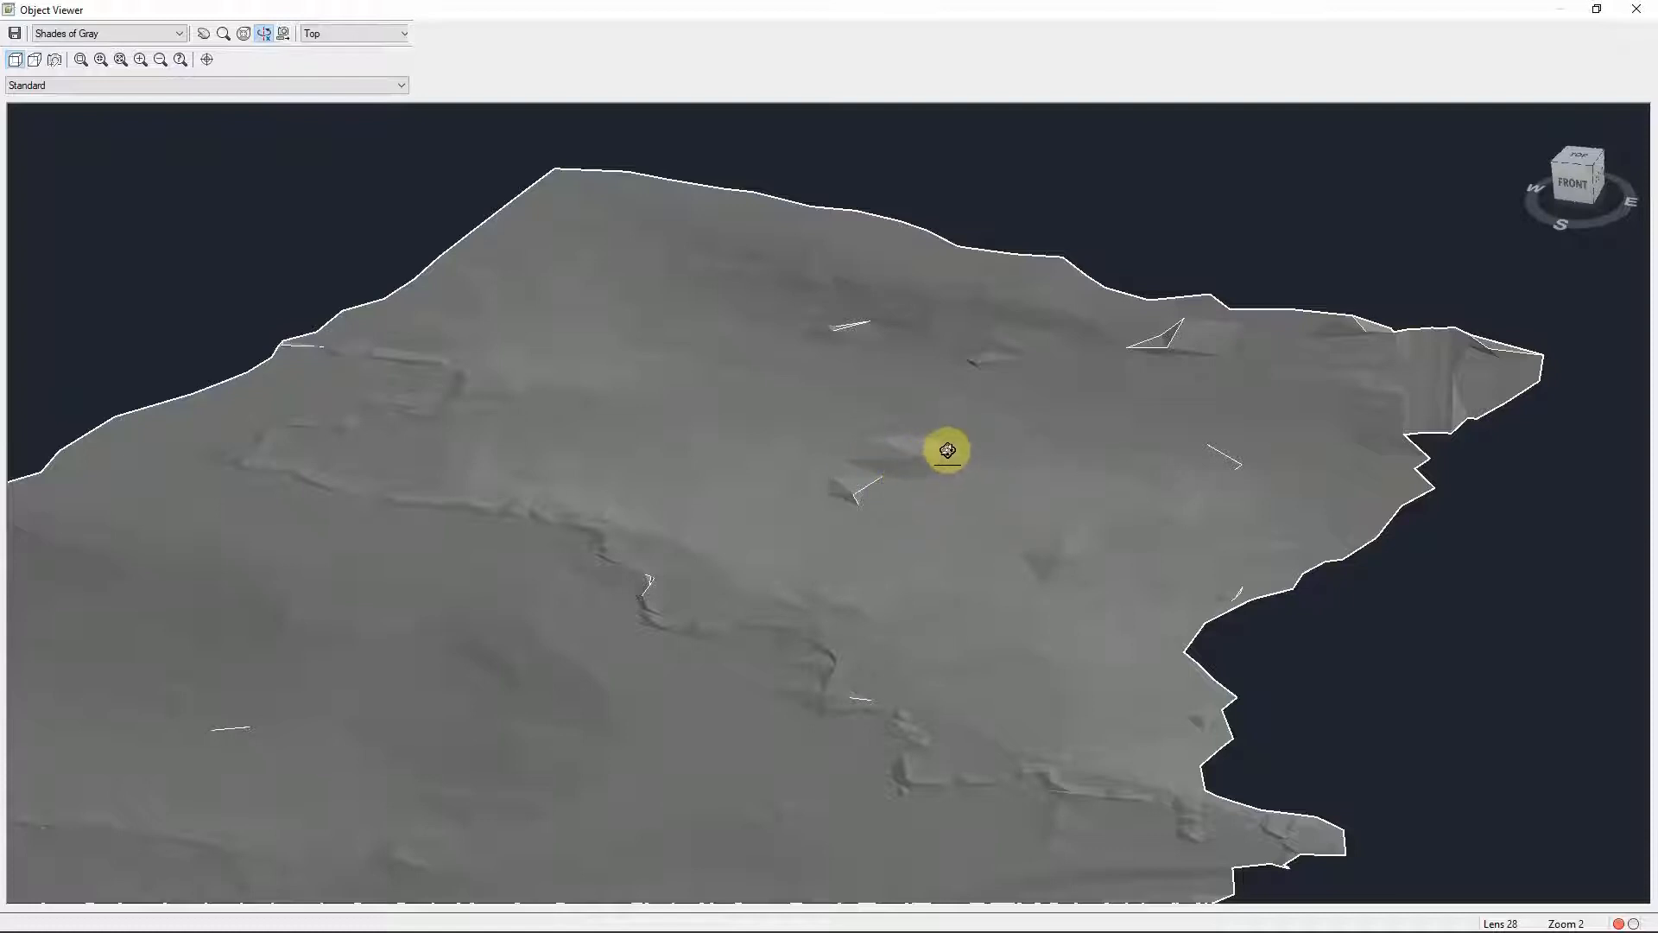
pyautogui.moveTo(923, 460)
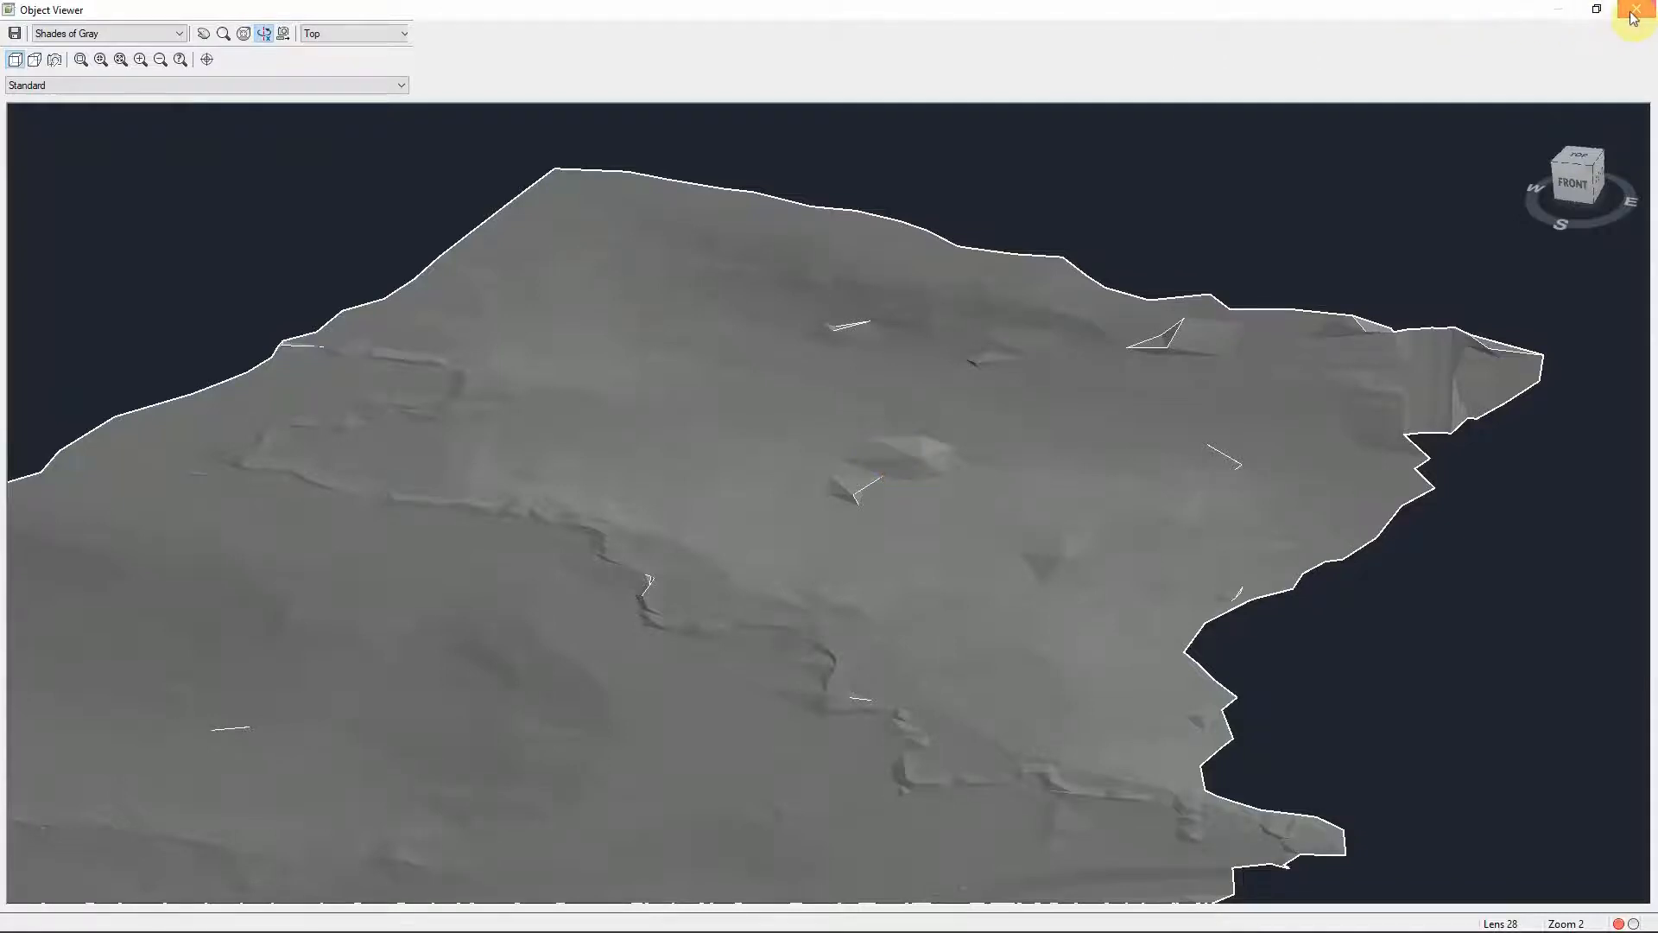
pyautogui.click(1635, 14)
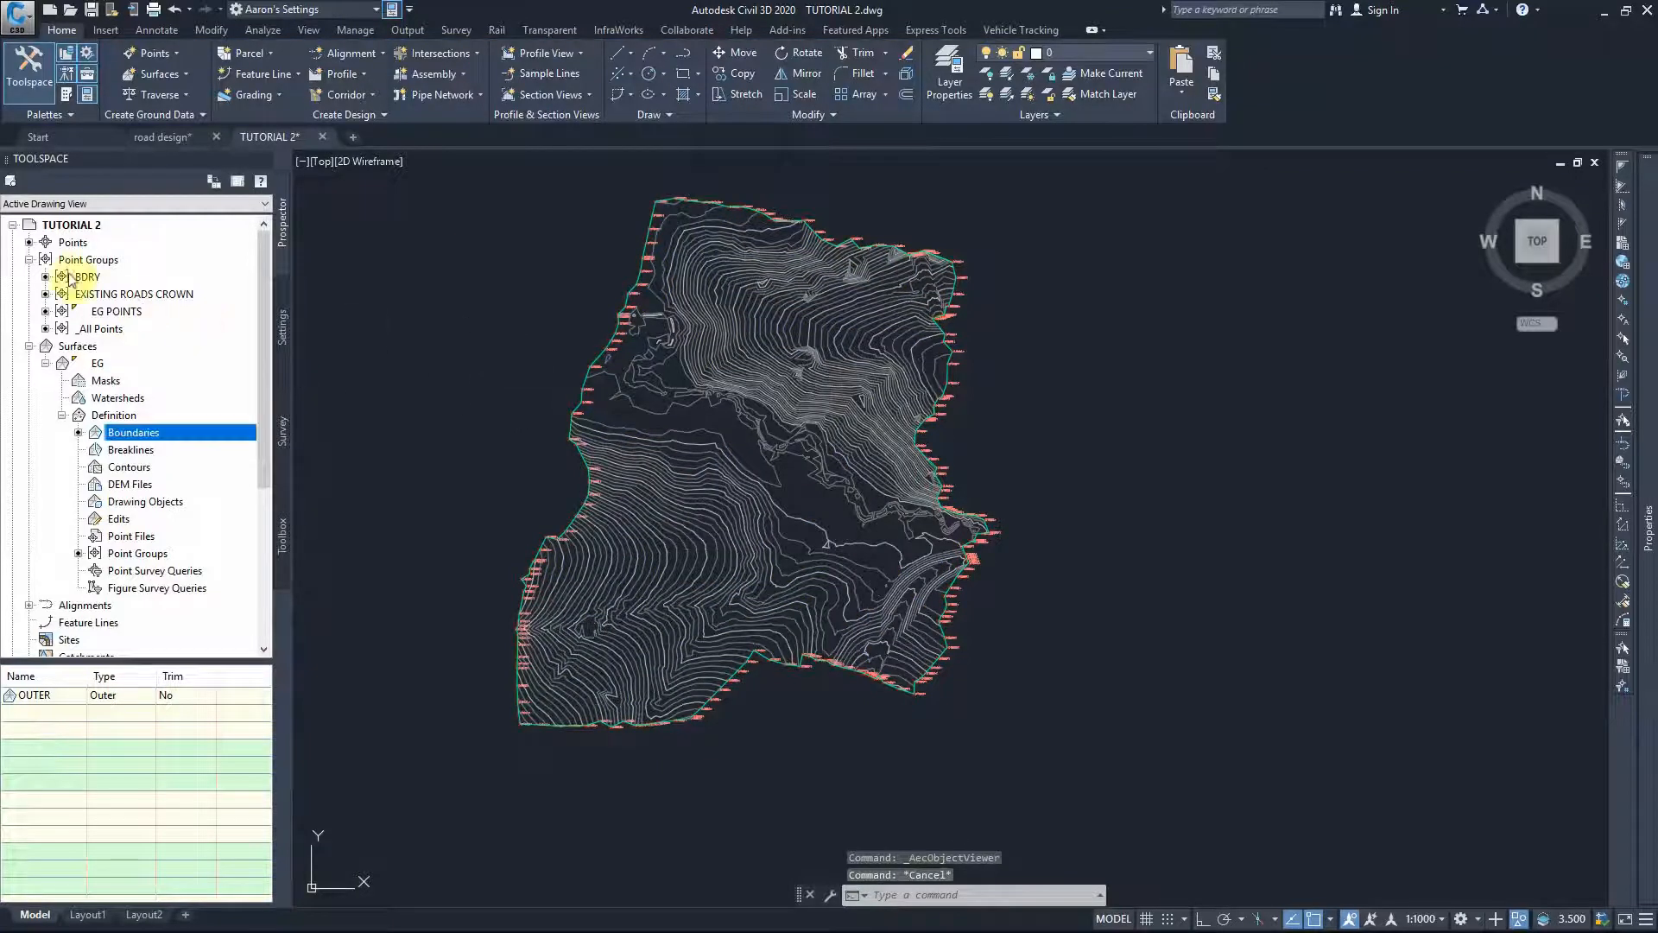
pyautogui.moveTo(88, 259)
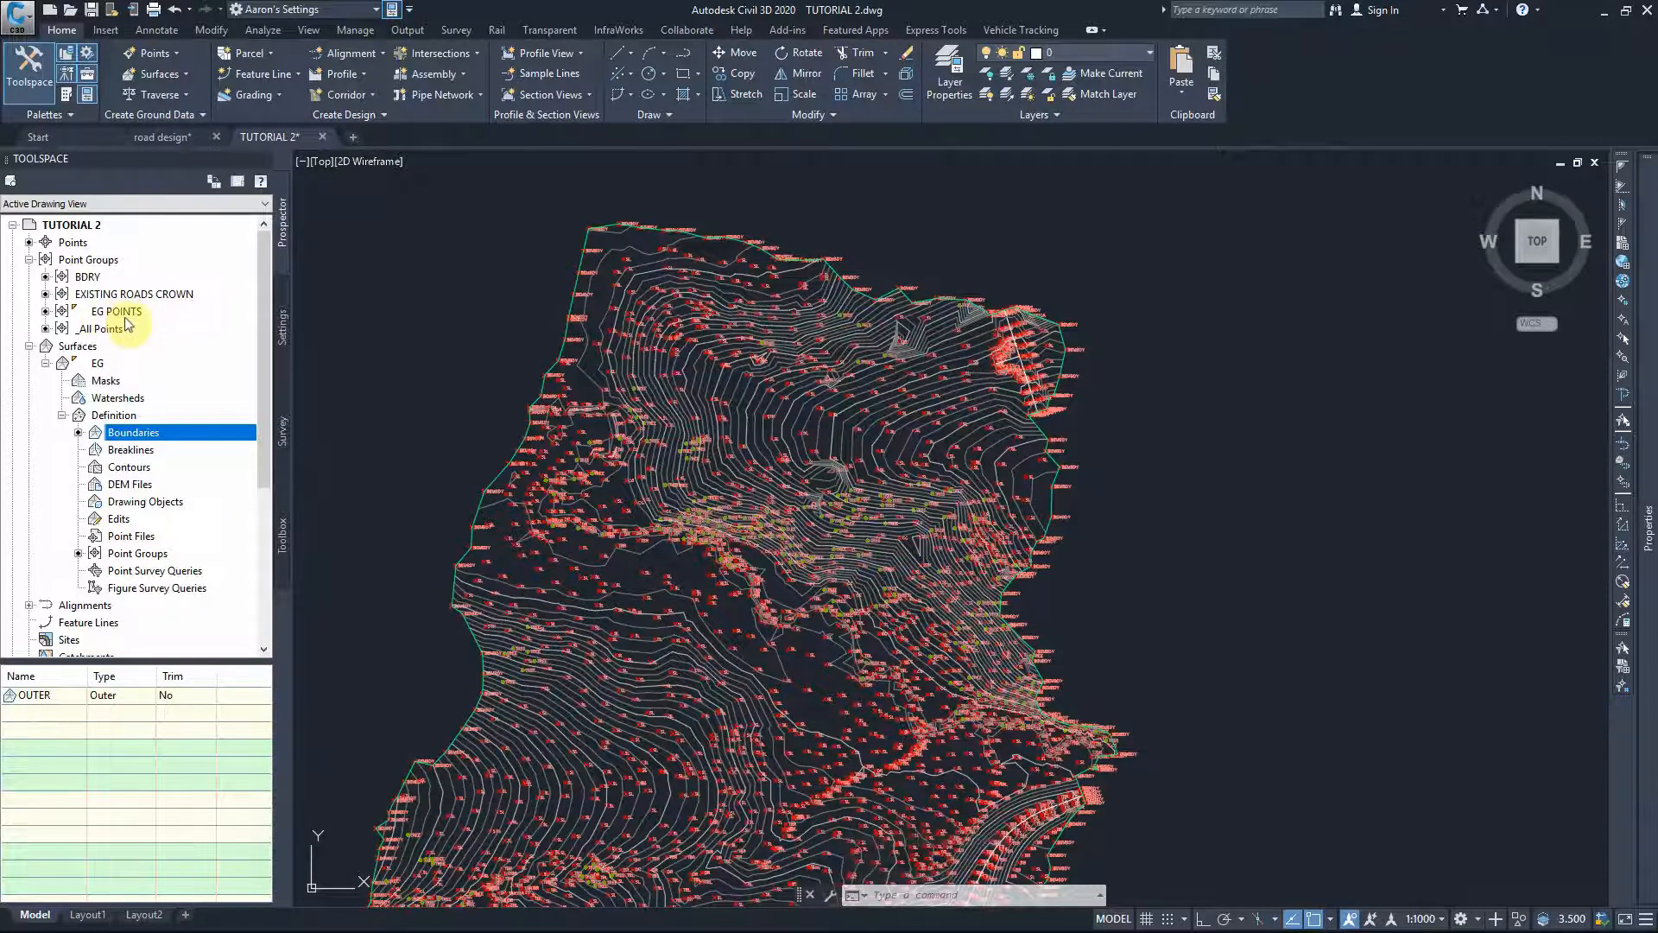
# Step: List the points belonging to the EG POINTS group from Prospector
pyautogui.click(115, 311)
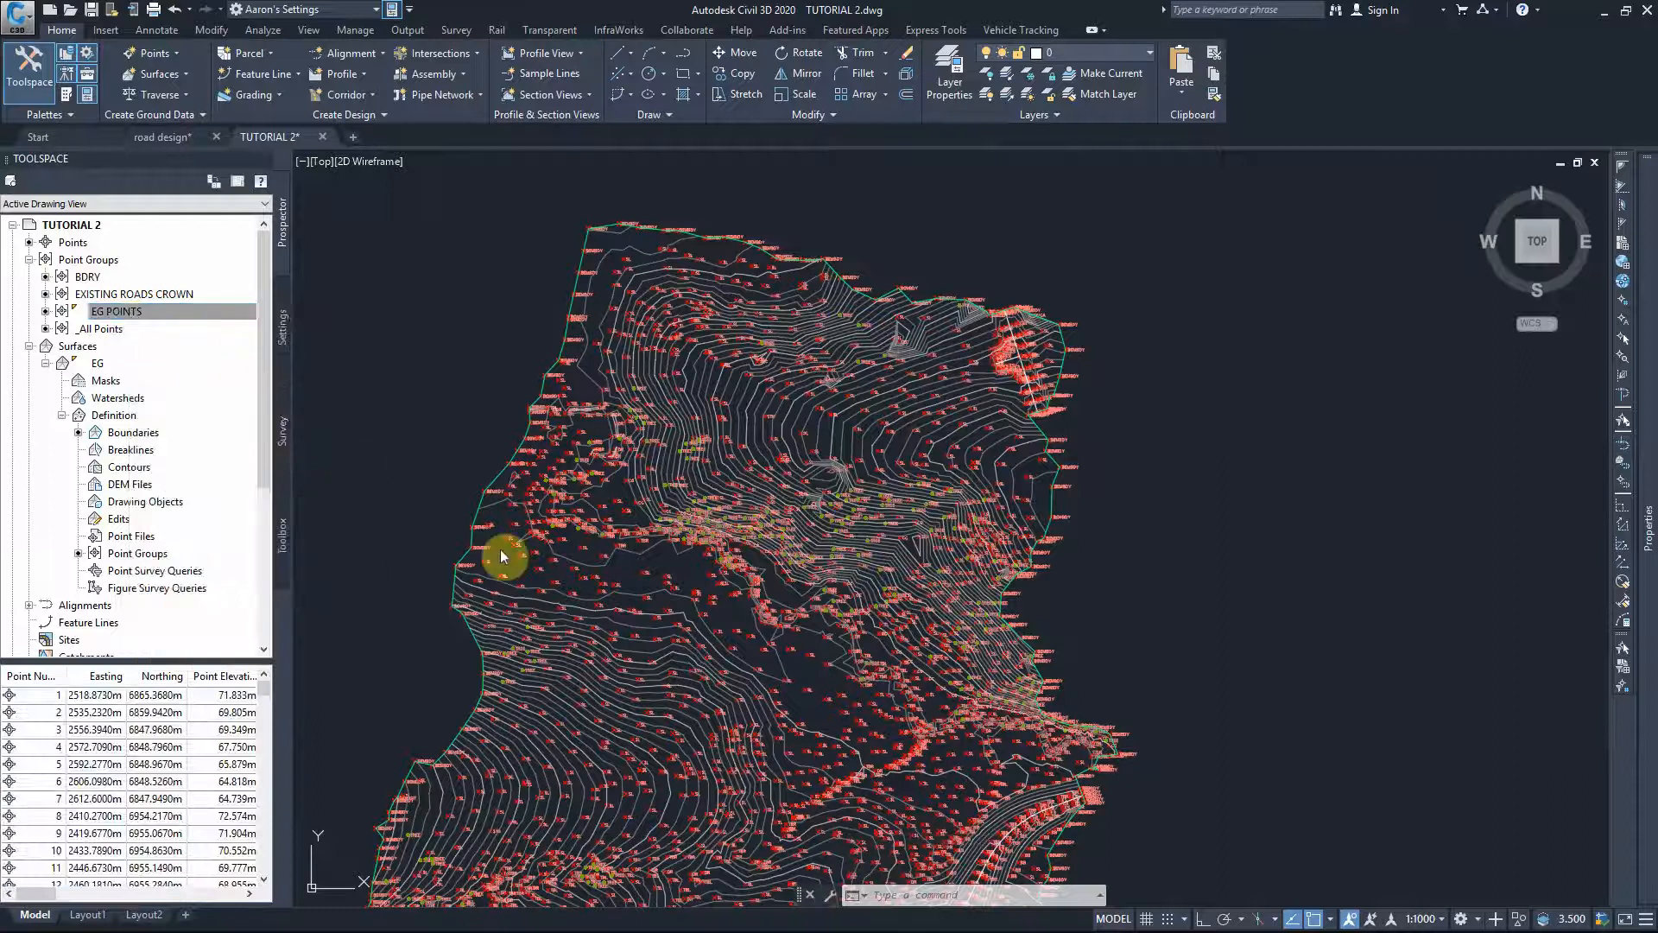
# Step: In EG POINTS properties, choose to exclude points by numbers picked from the drawing
pyautogui.click(775, 334)
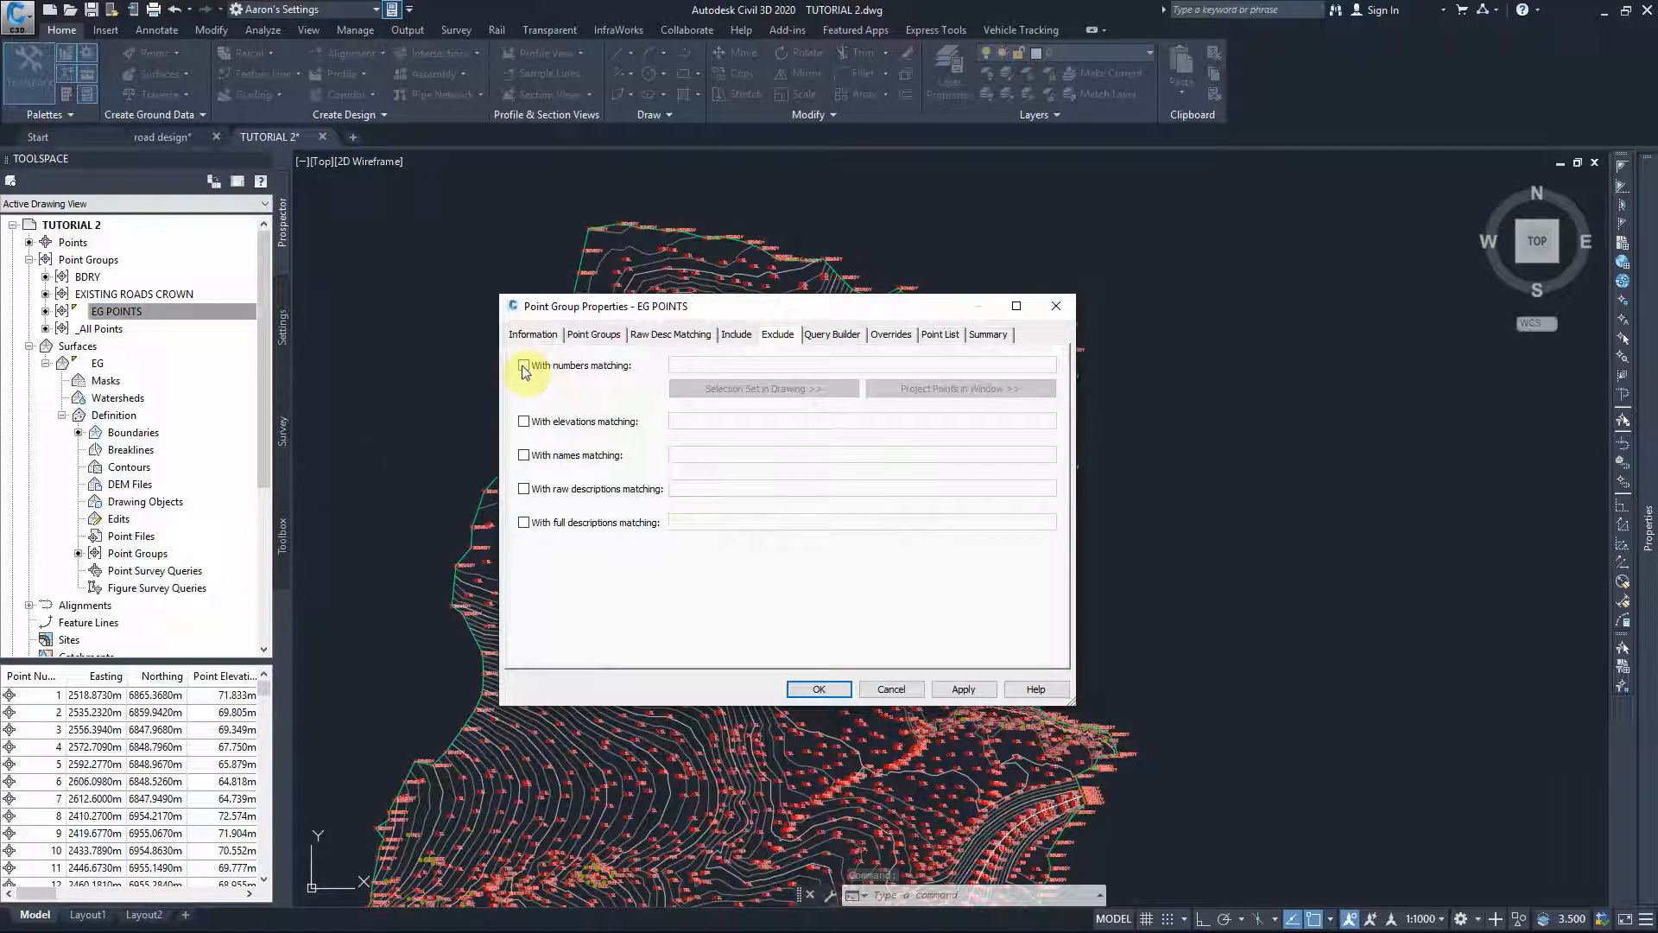
pyautogui.moveTo(915, 550)
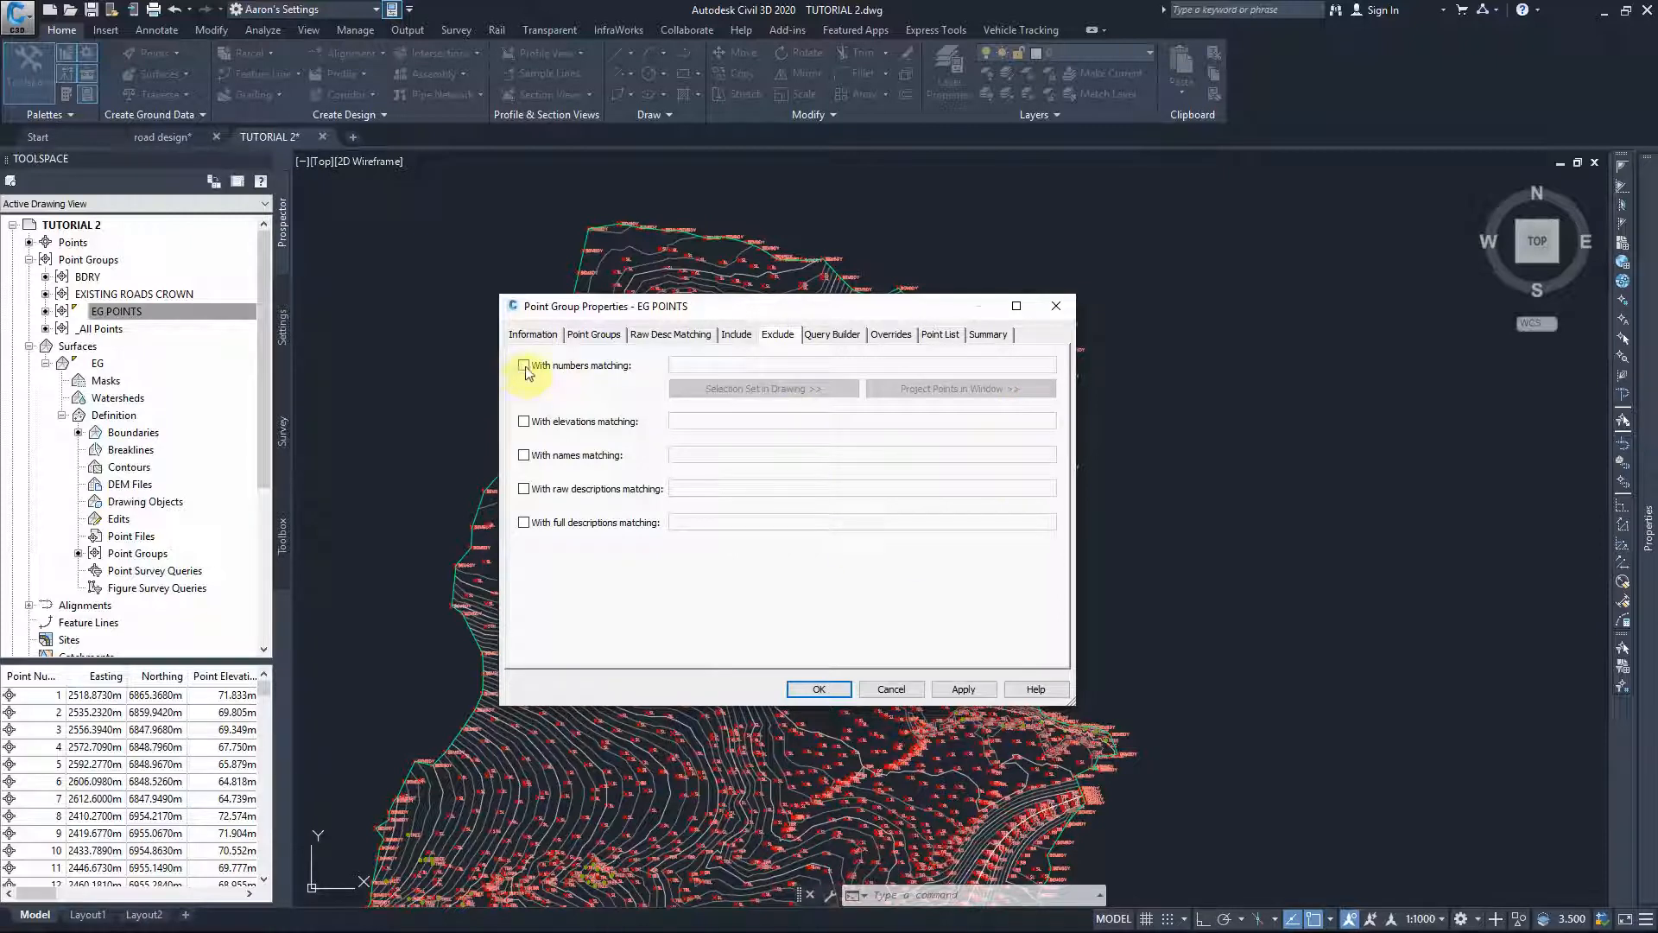
pyautogui.click(525, 365)
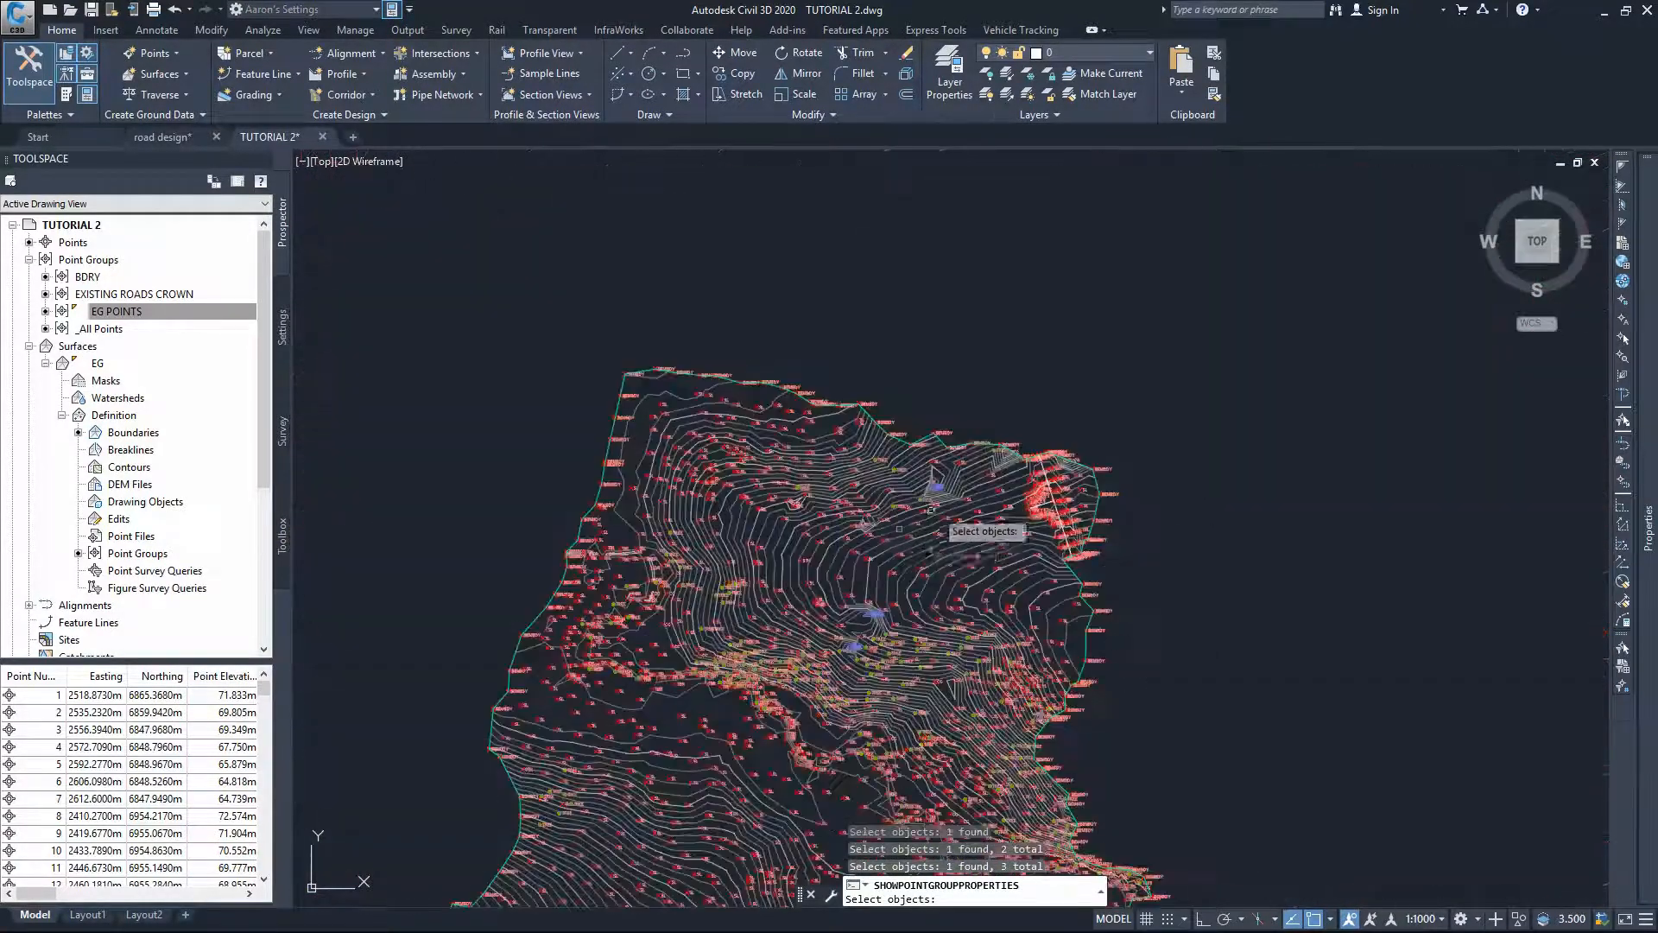
# Step: Pick the stray non-spot-level points 534-538, 2790 and 2792-2793 for exclusion
pyautogui.scroll(3)
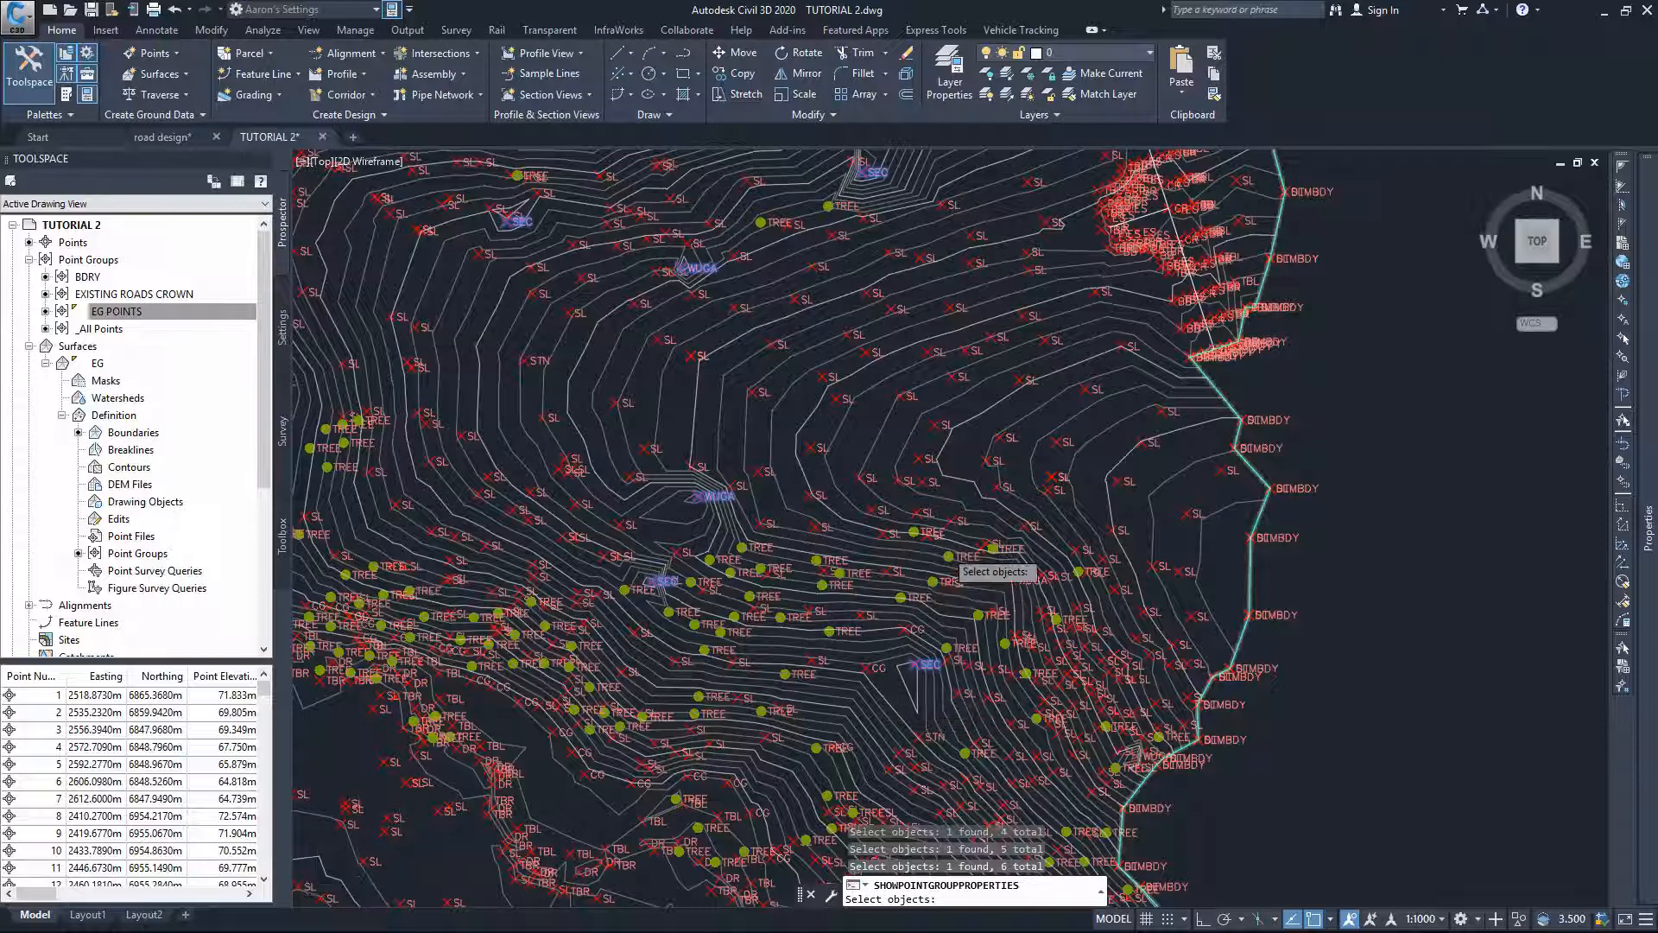
pyautogui.scroll(3)
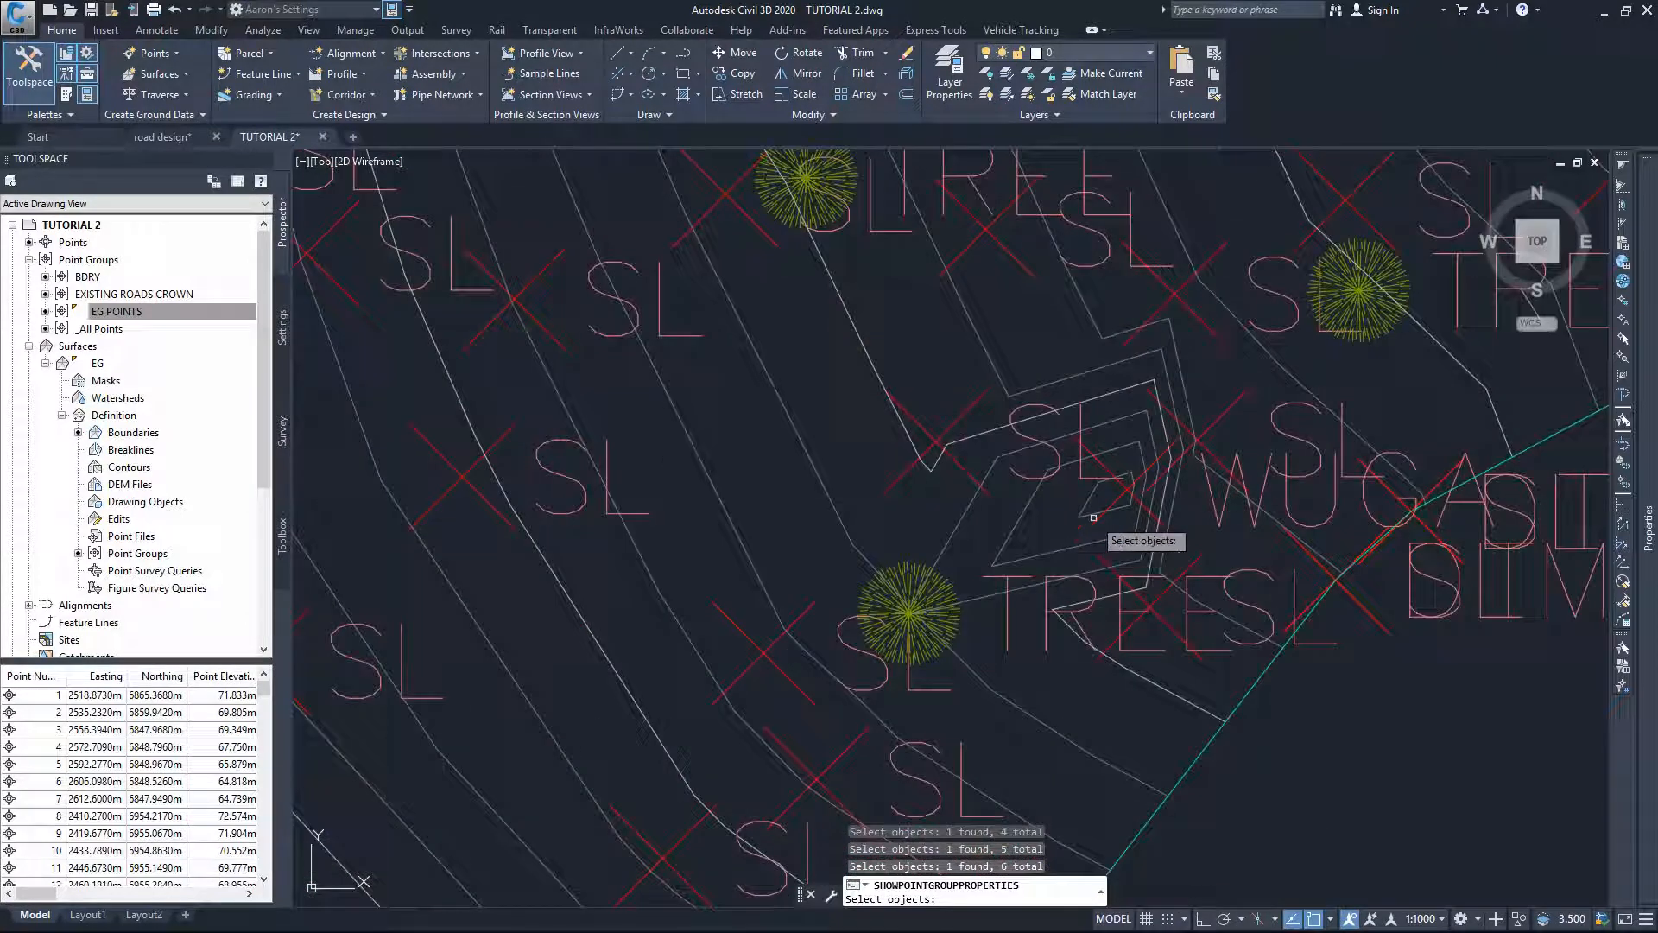
pyautogui.click(1092, 519)
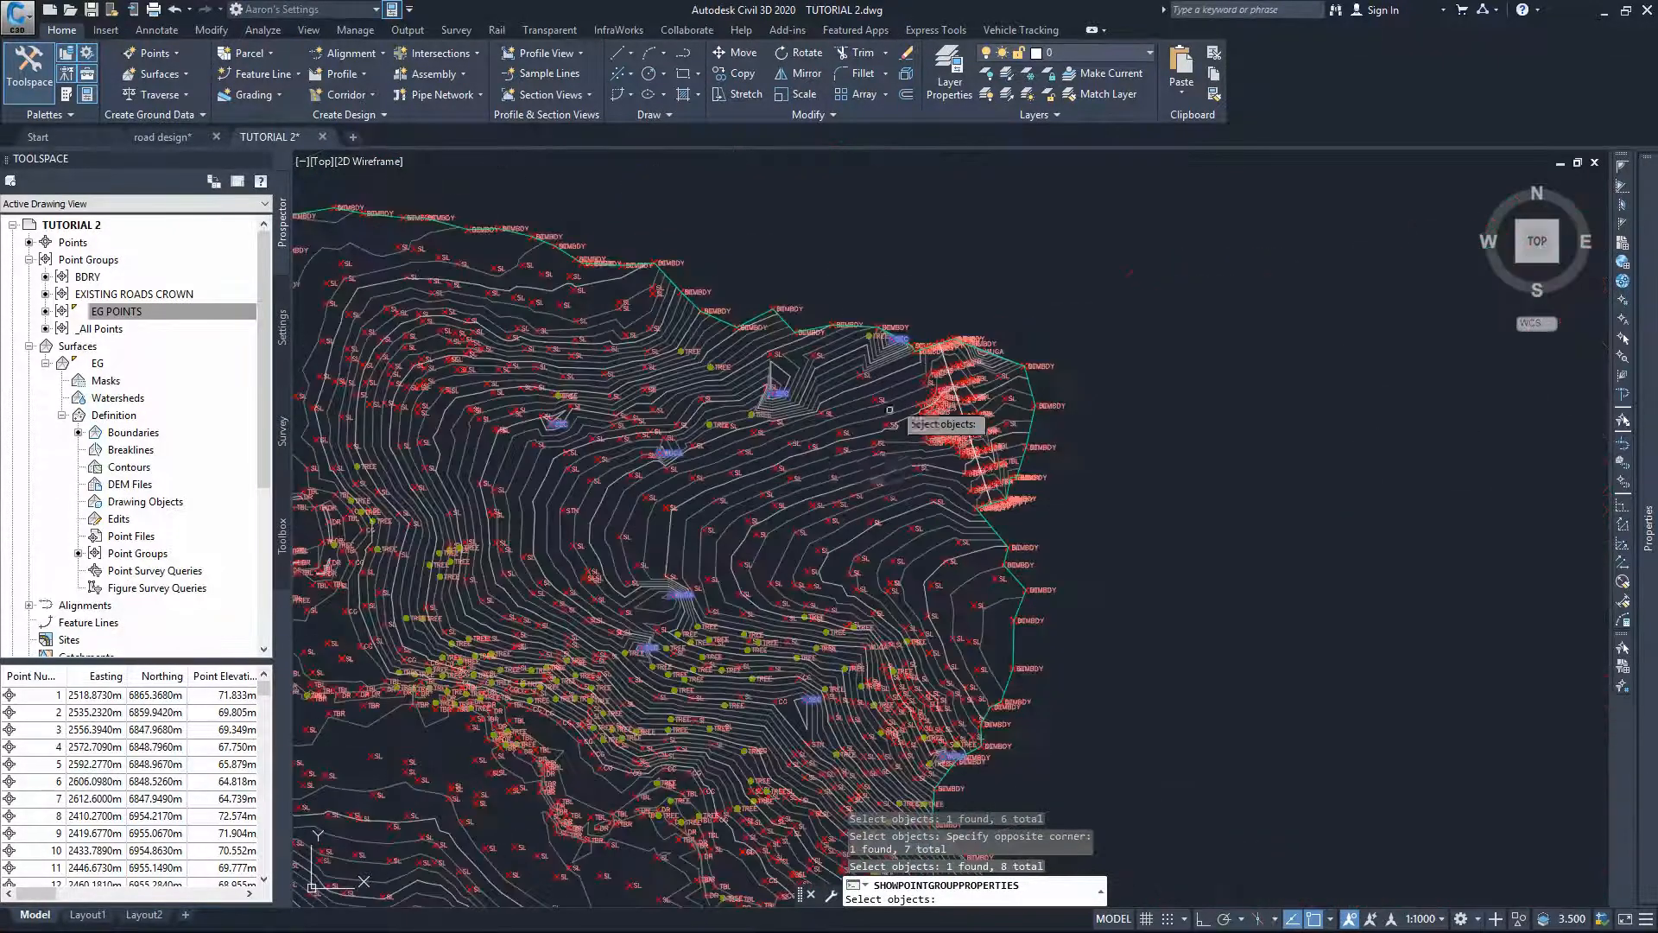
pyautogui.scroll(3)
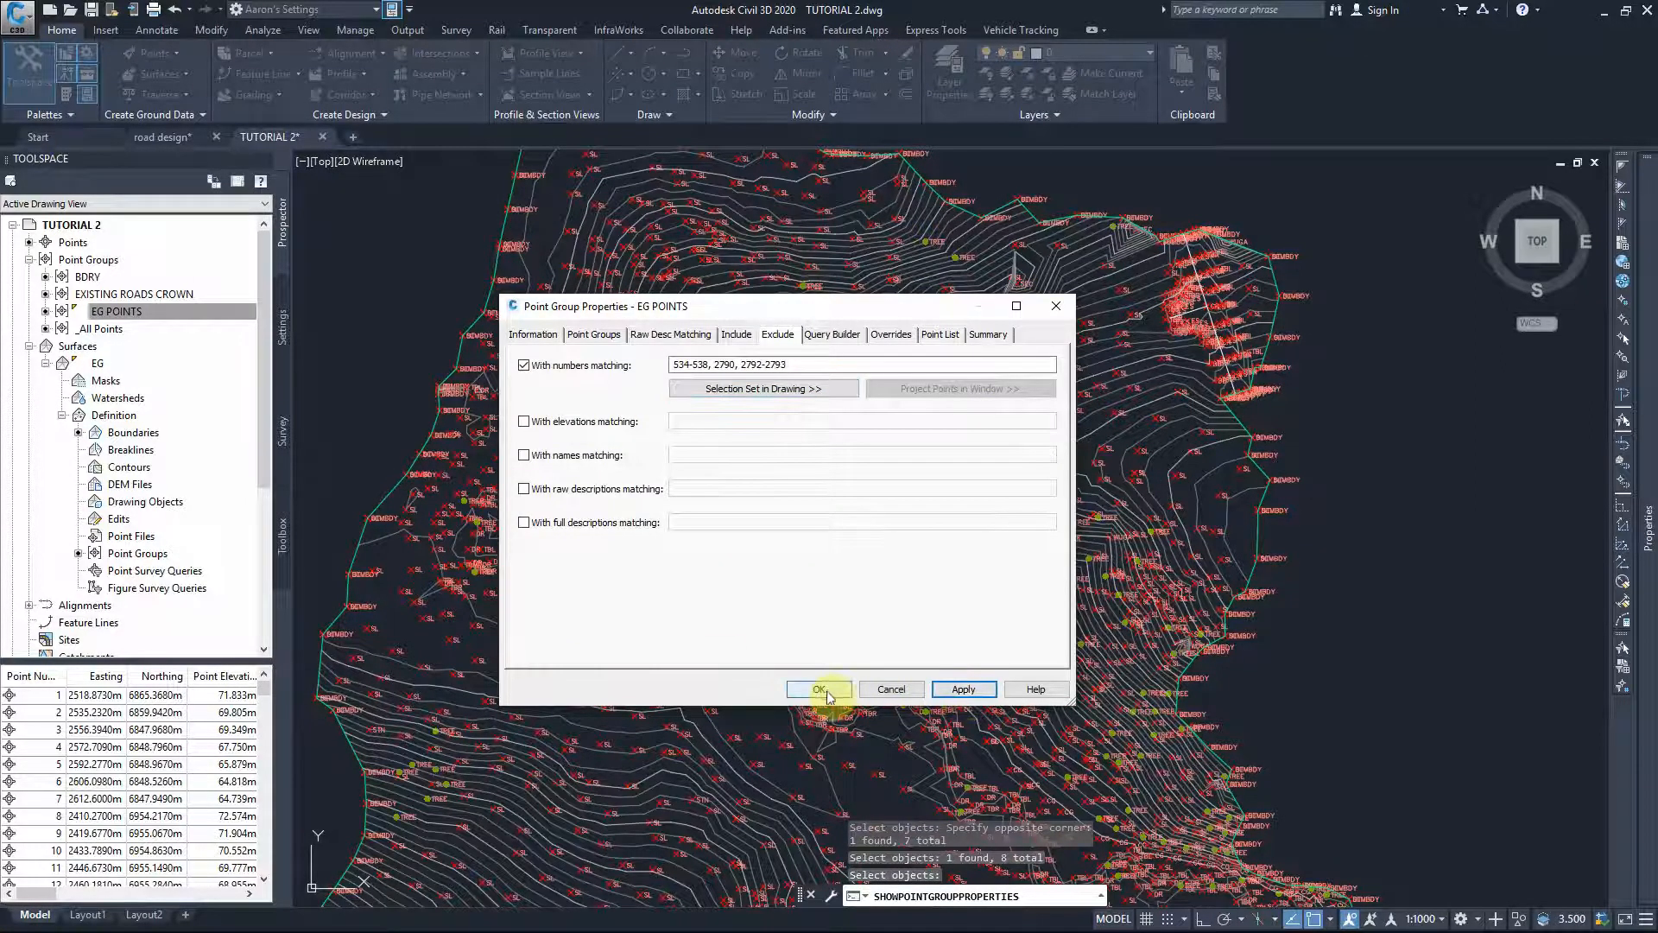
# Step: Confirm the exclusion so EG POINTS drops the stray points and the EG surface rebuilds
pyautogui.click(817, 689)
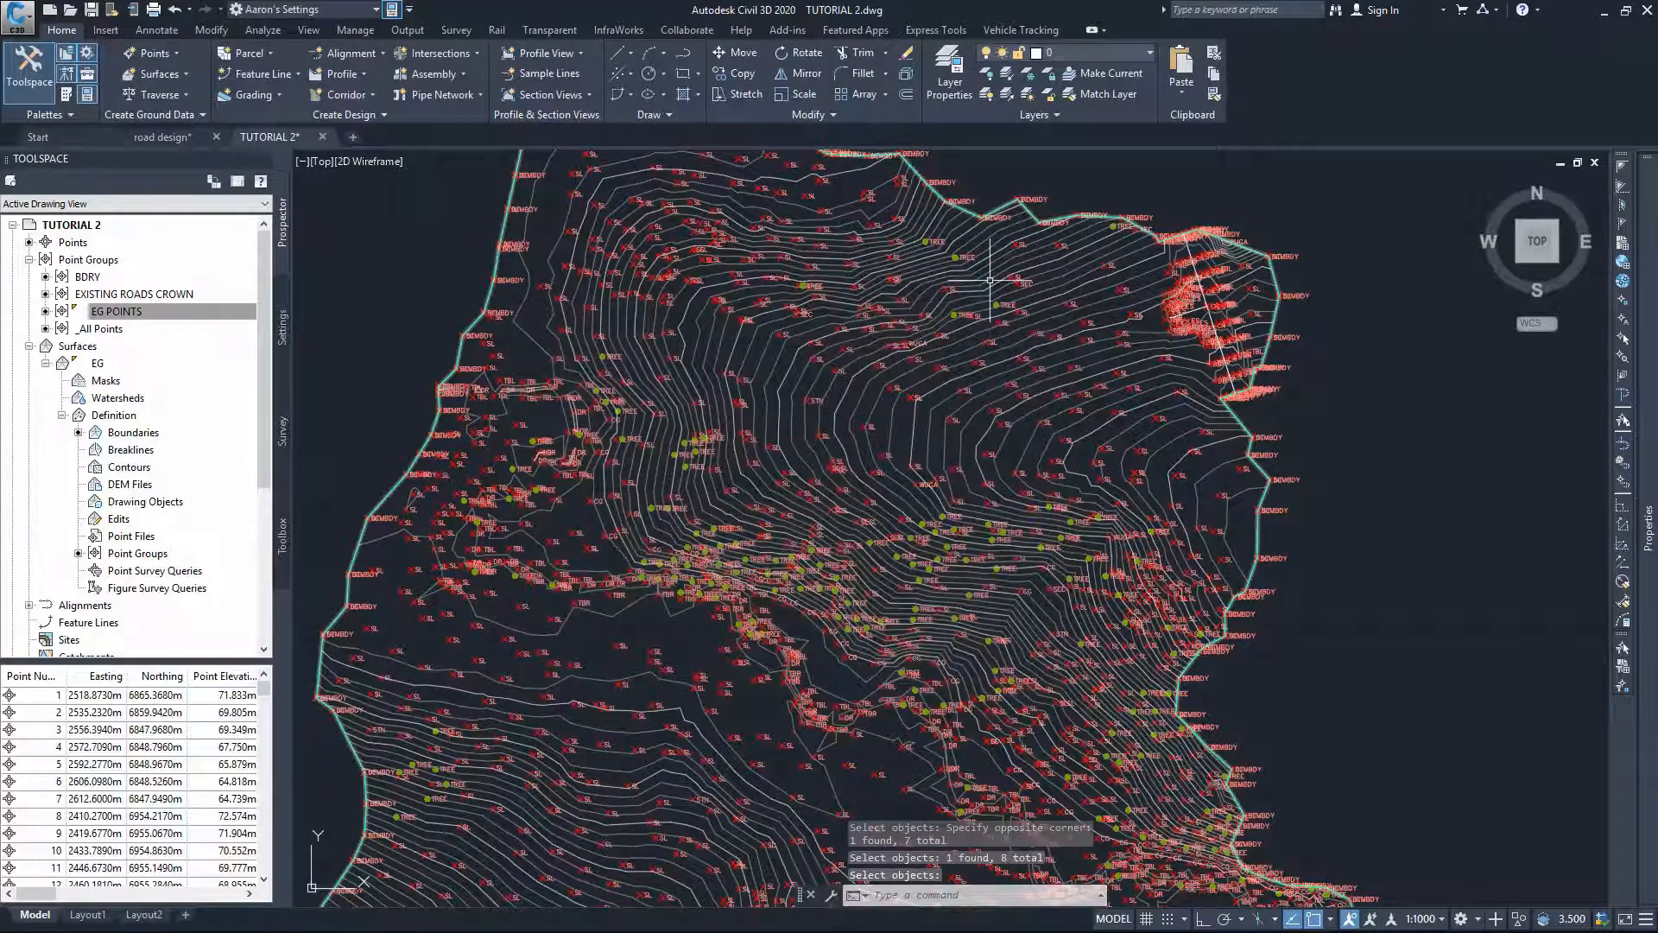
pyautogui.moveTo(956, 388)
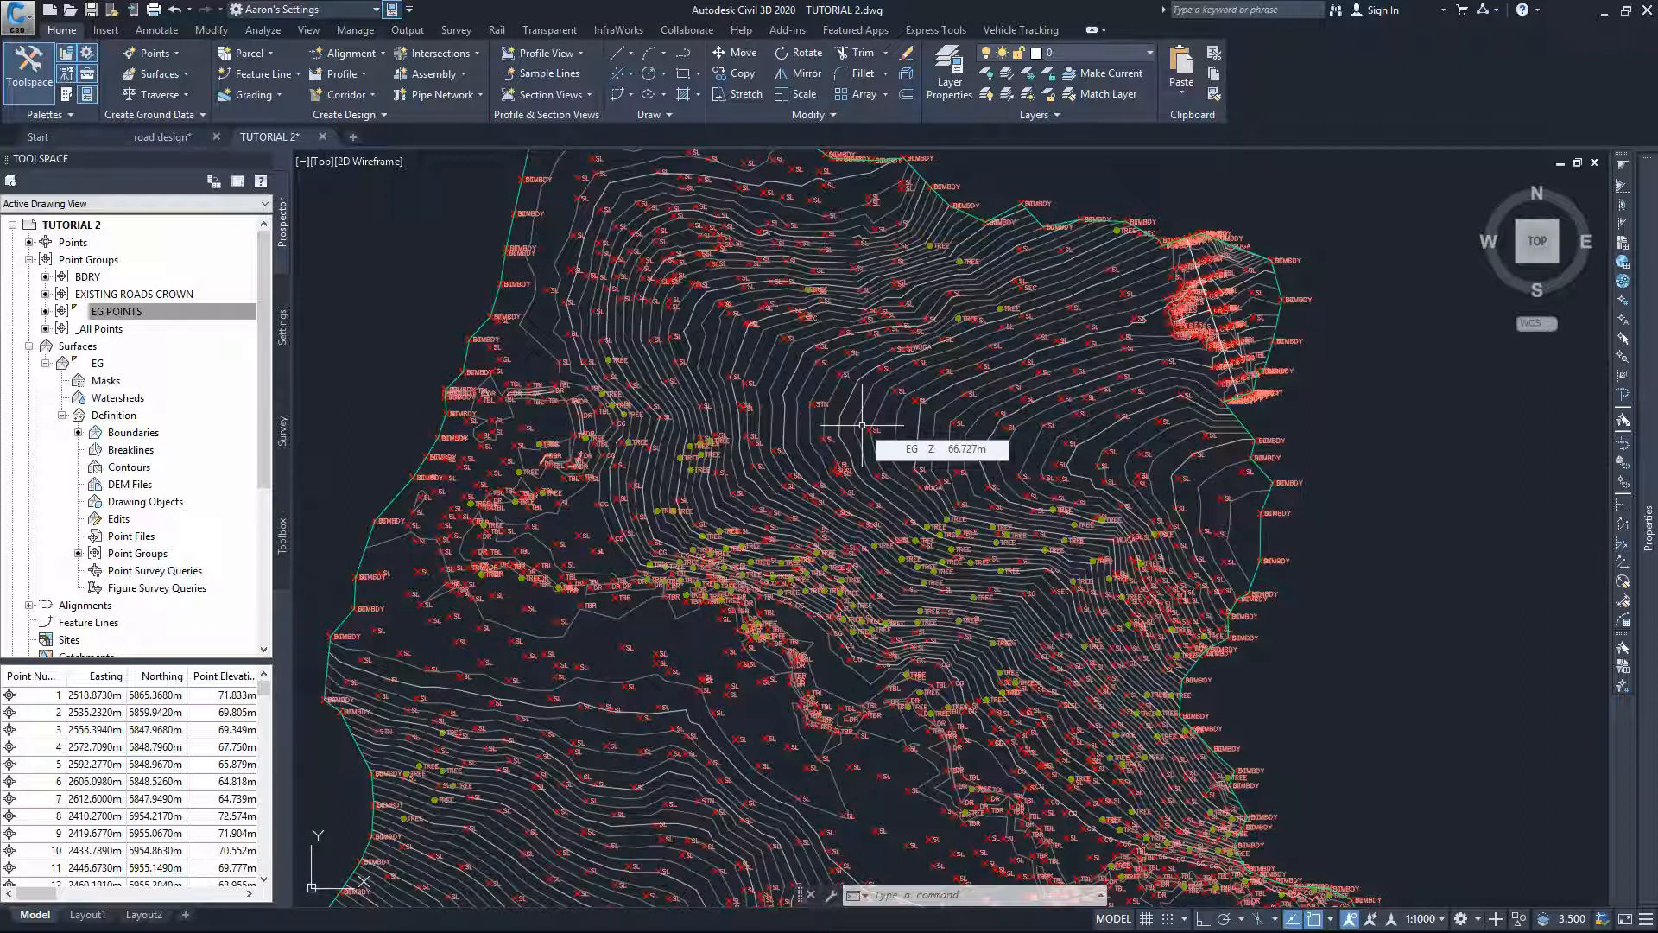
pyautogui.click(115, 311)
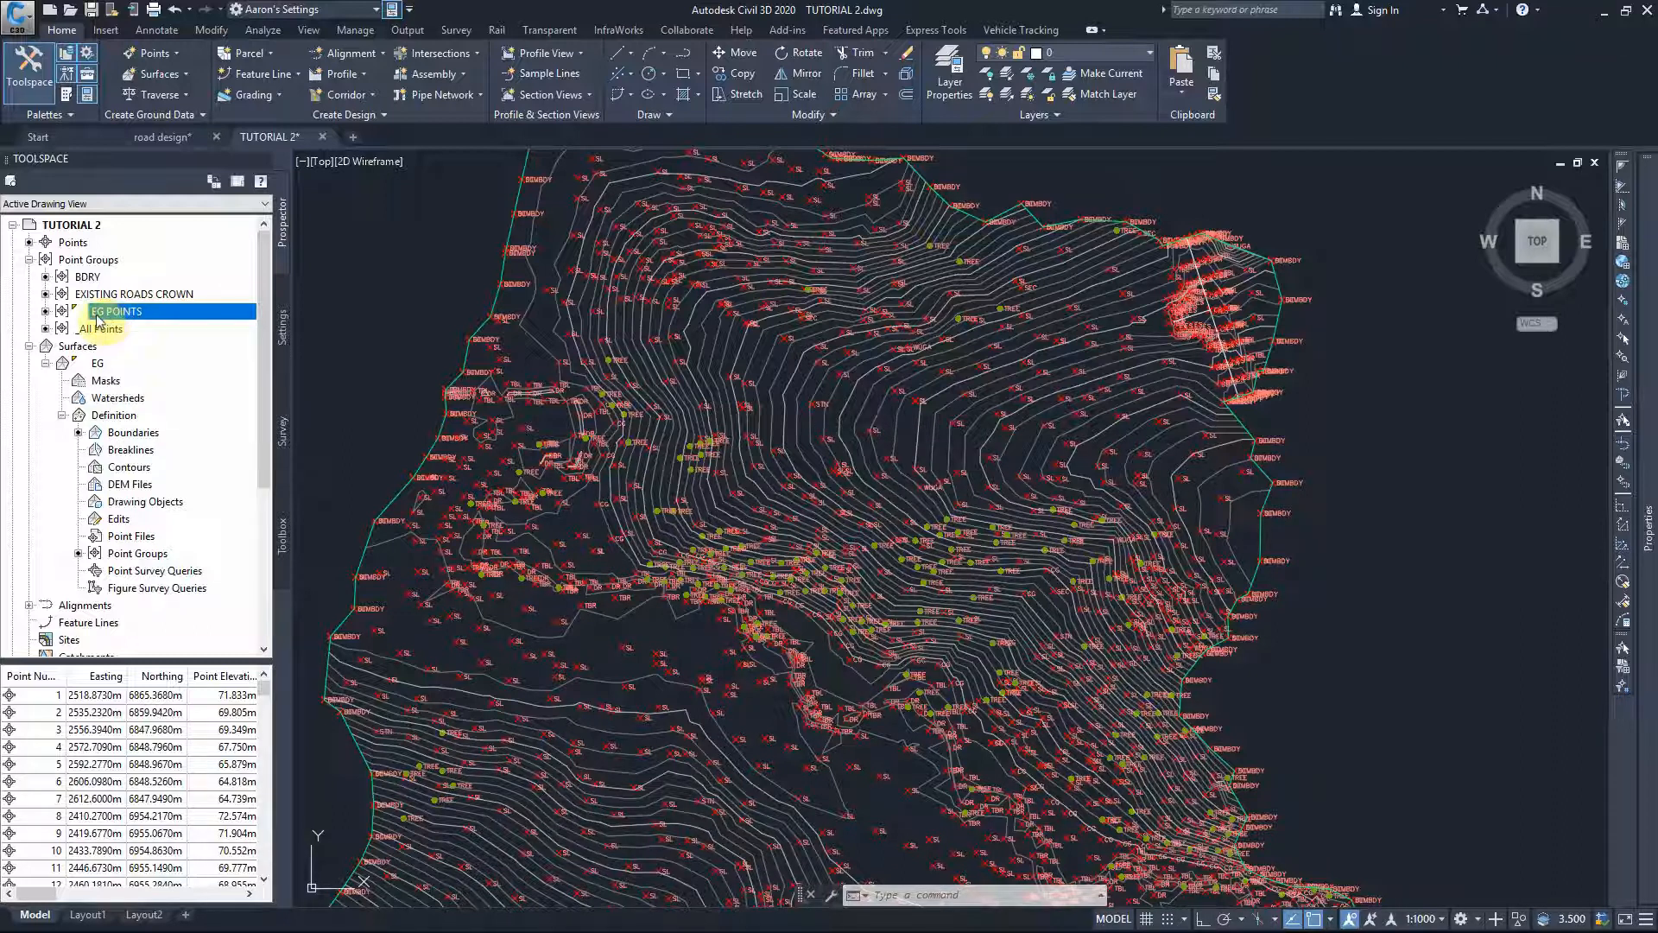
pyautogui.moveTo(116, 311)
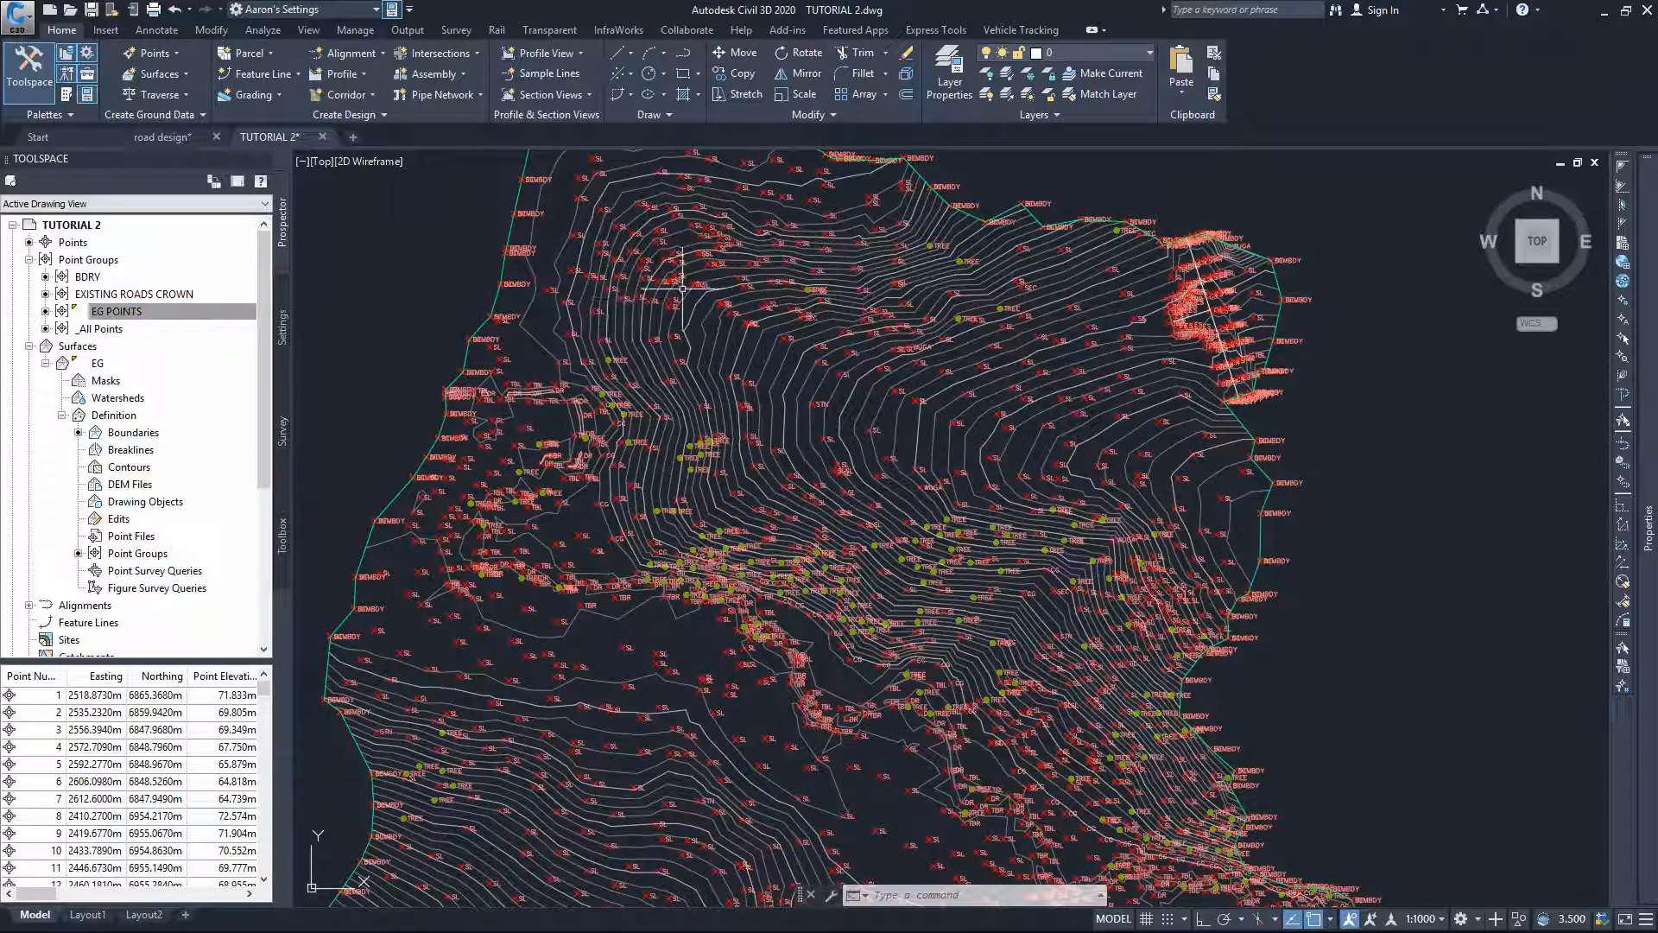
pyautogui.click(115, 311)
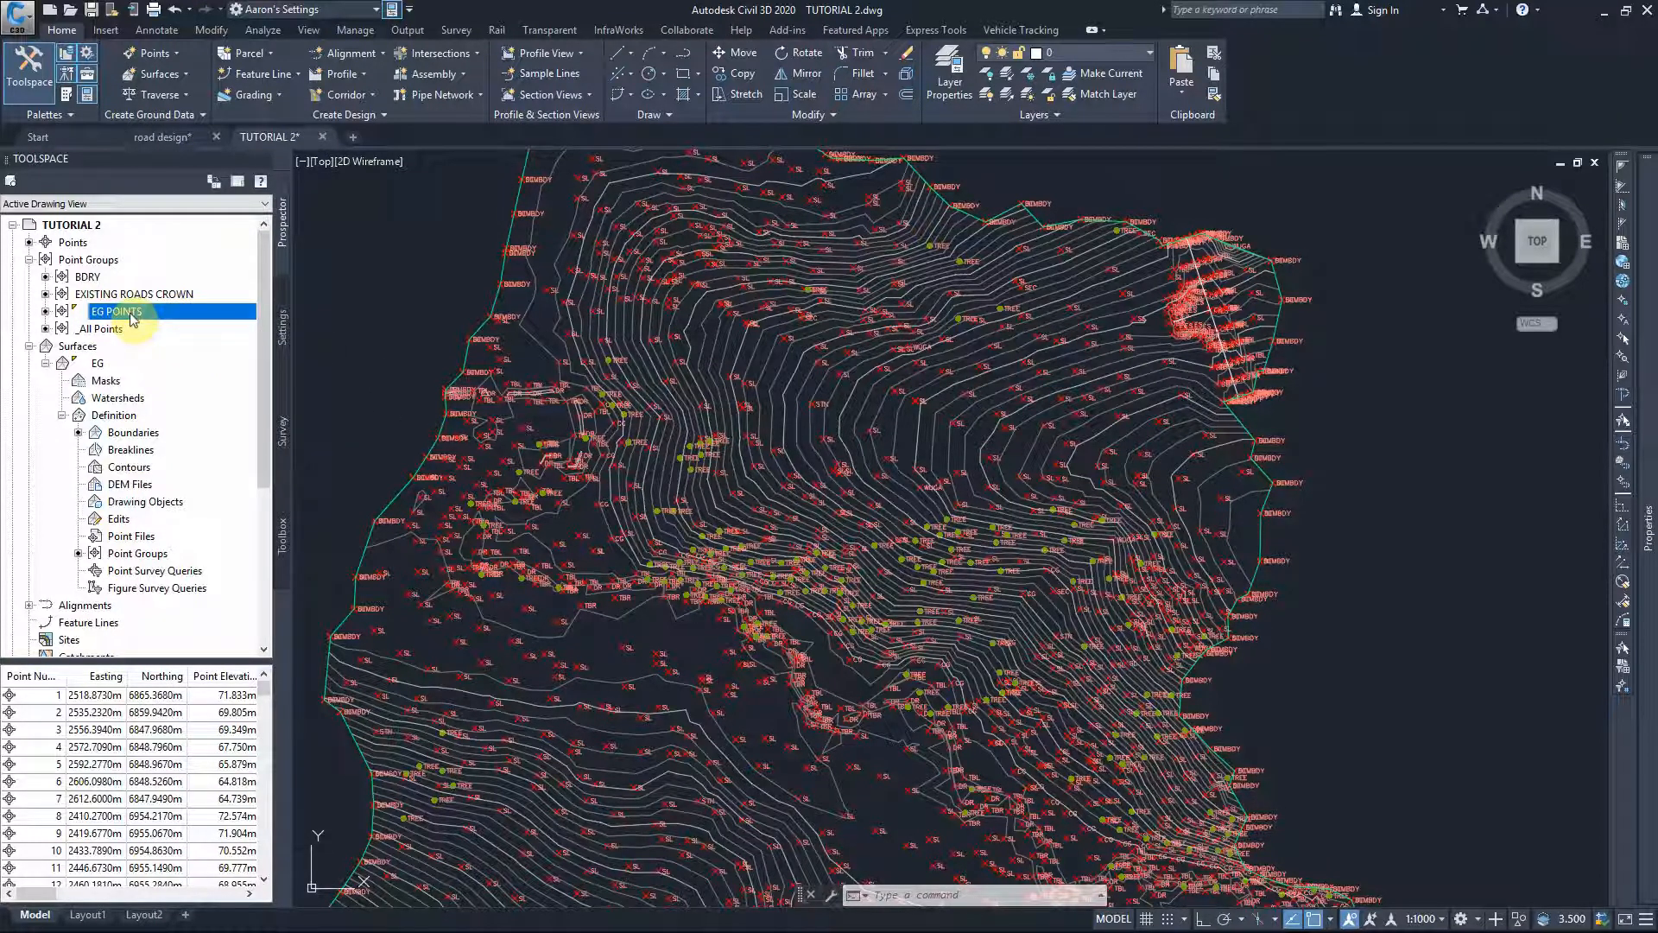
pyautogui.moveTo(116, 311)
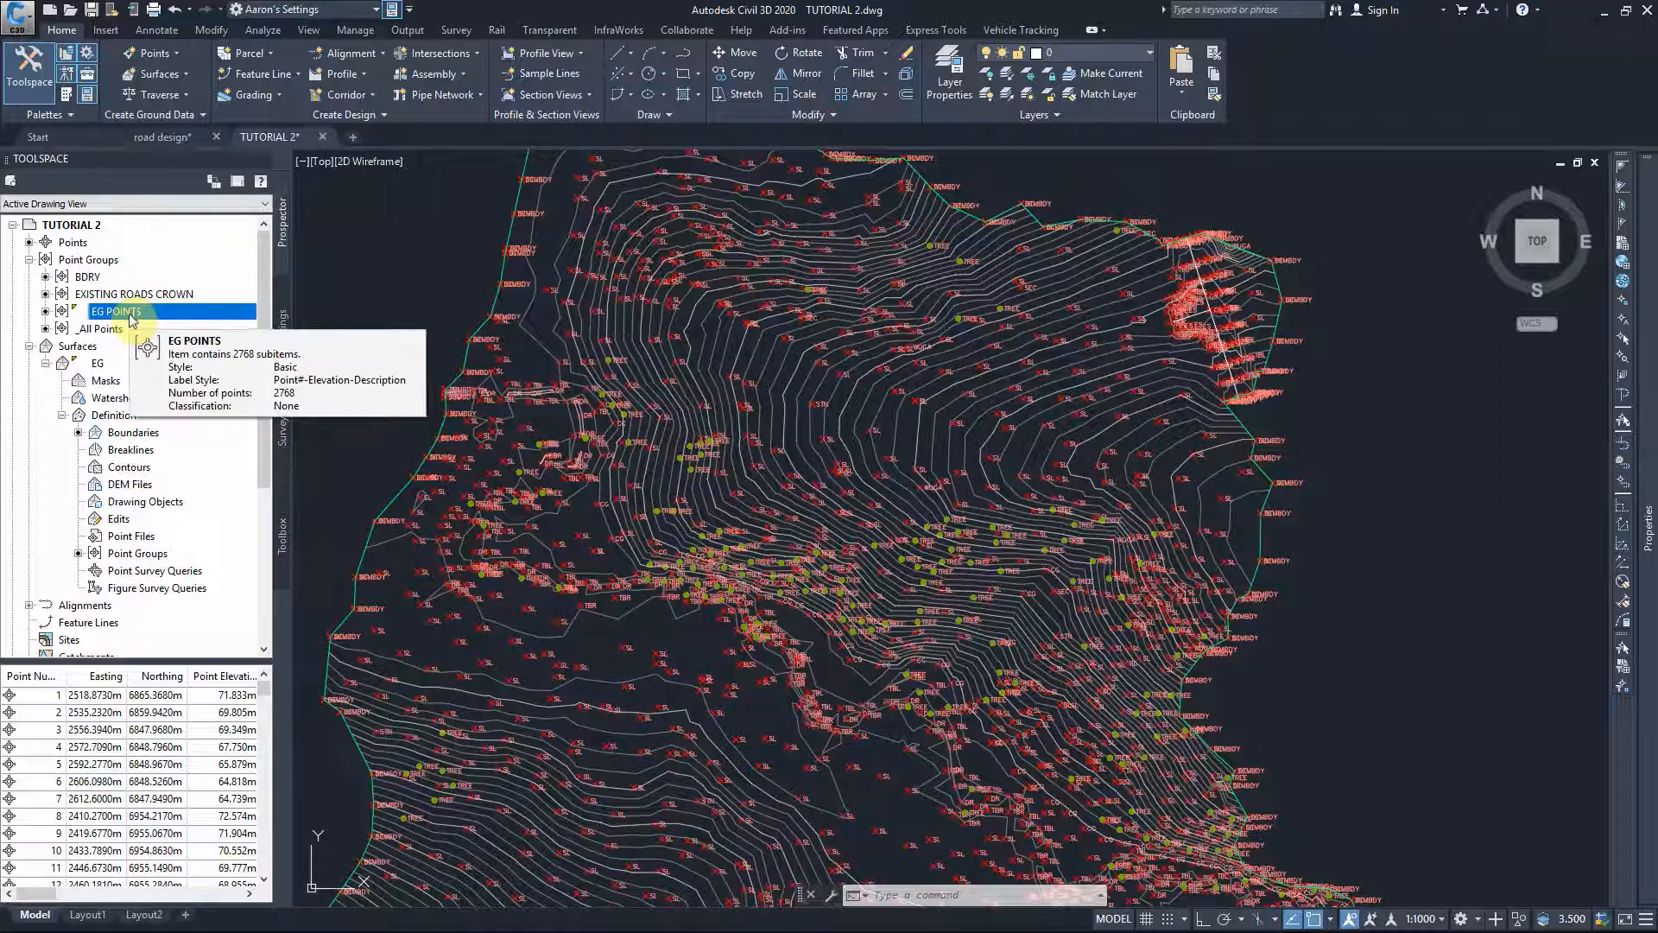